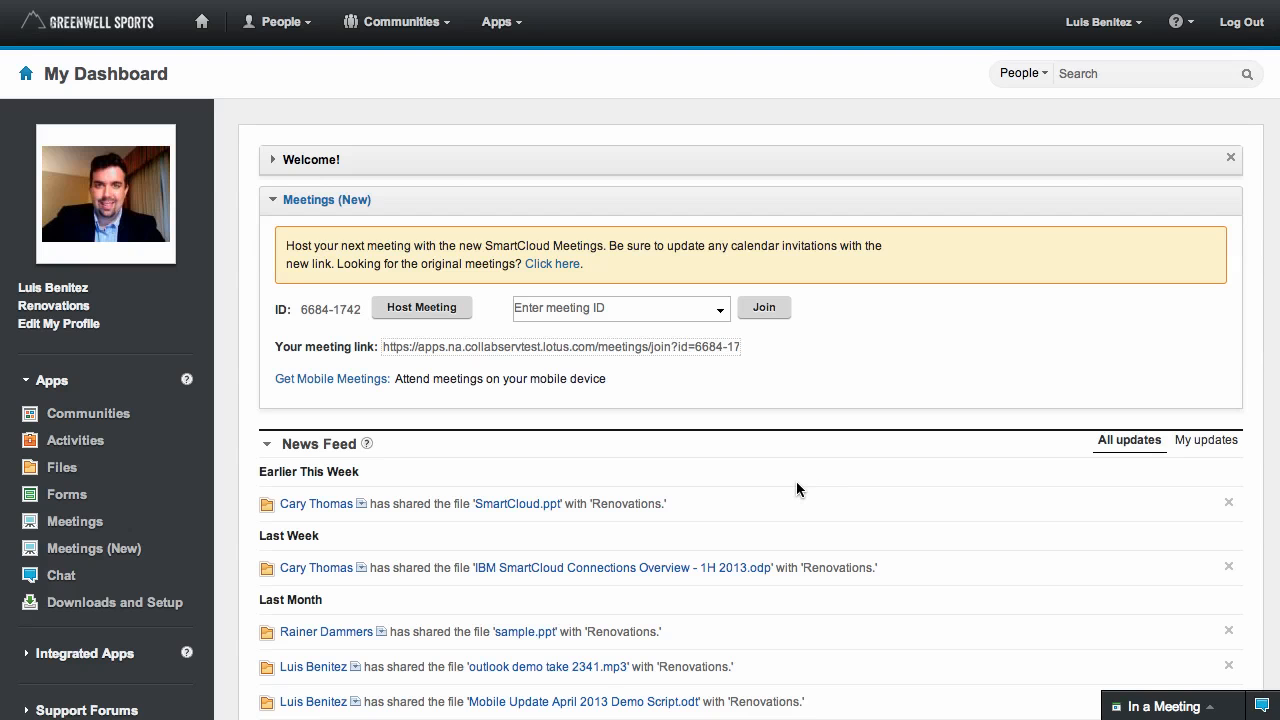
{"action": "mouse_move", "coordinate": [1167, 474]}
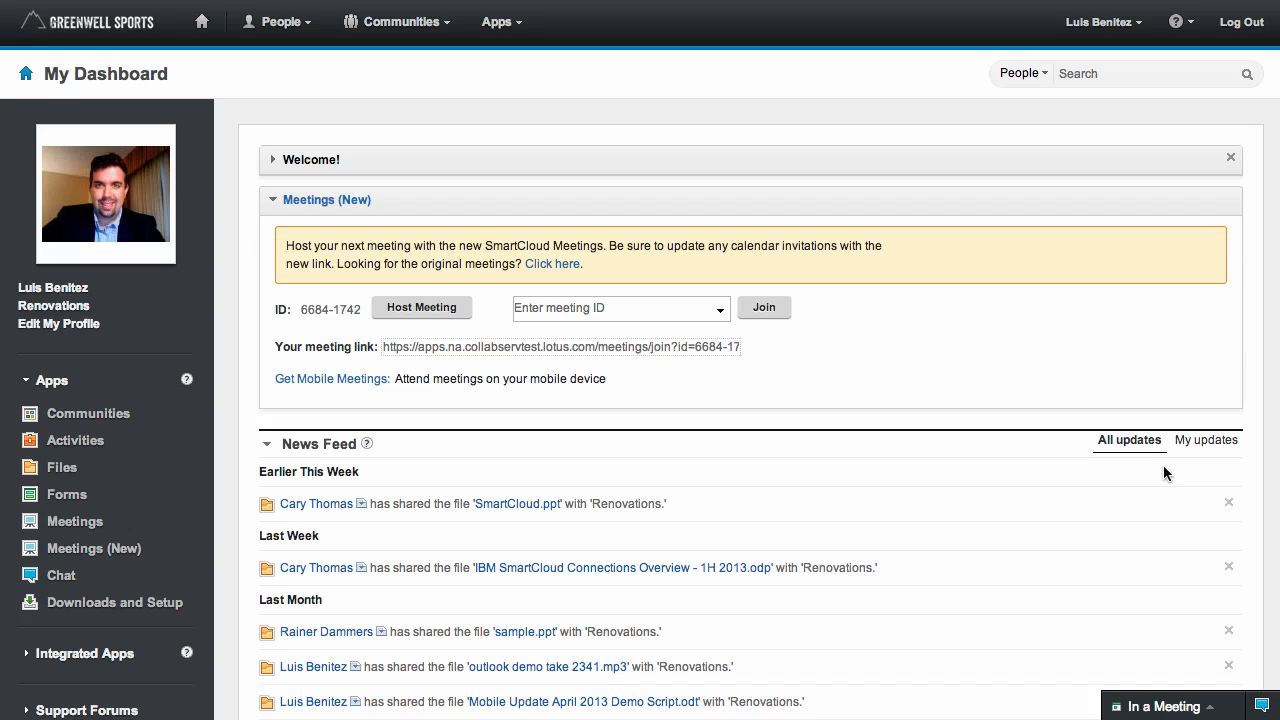
{"action": "mouse_move", "coordinate": [960, 319]}
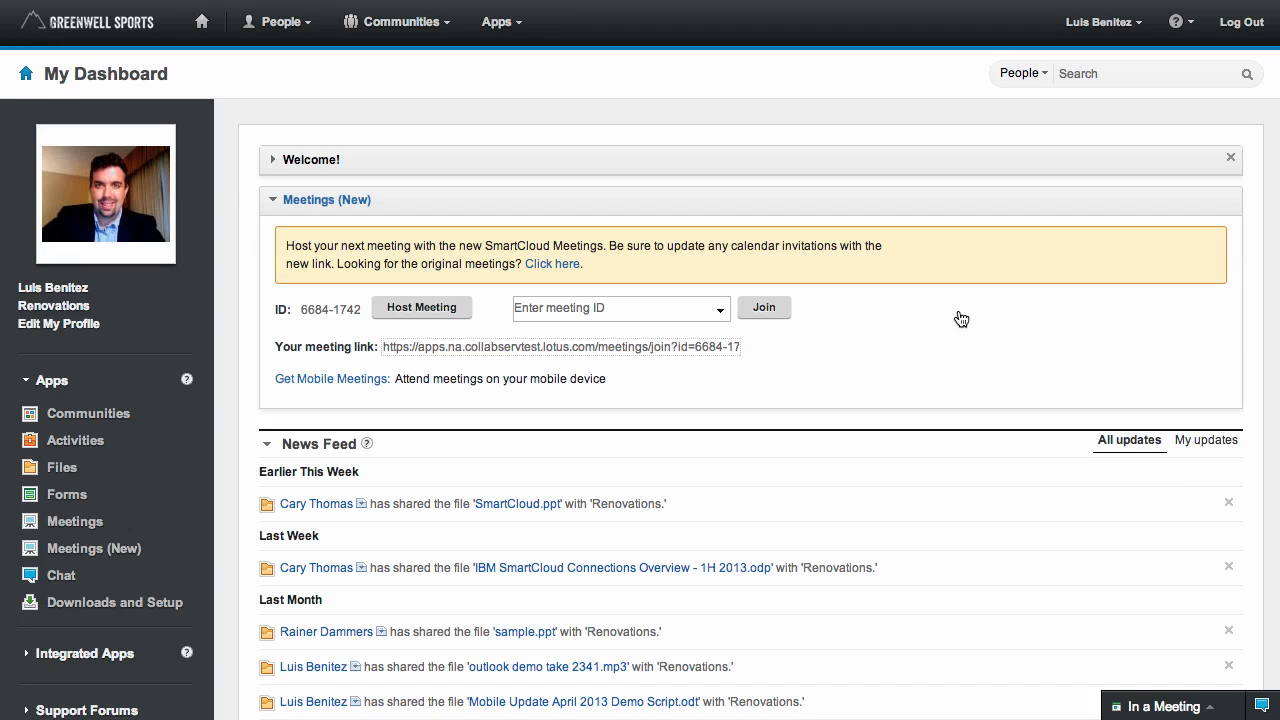
{"action": "mouse_move", "coordinate": [434, 66]}
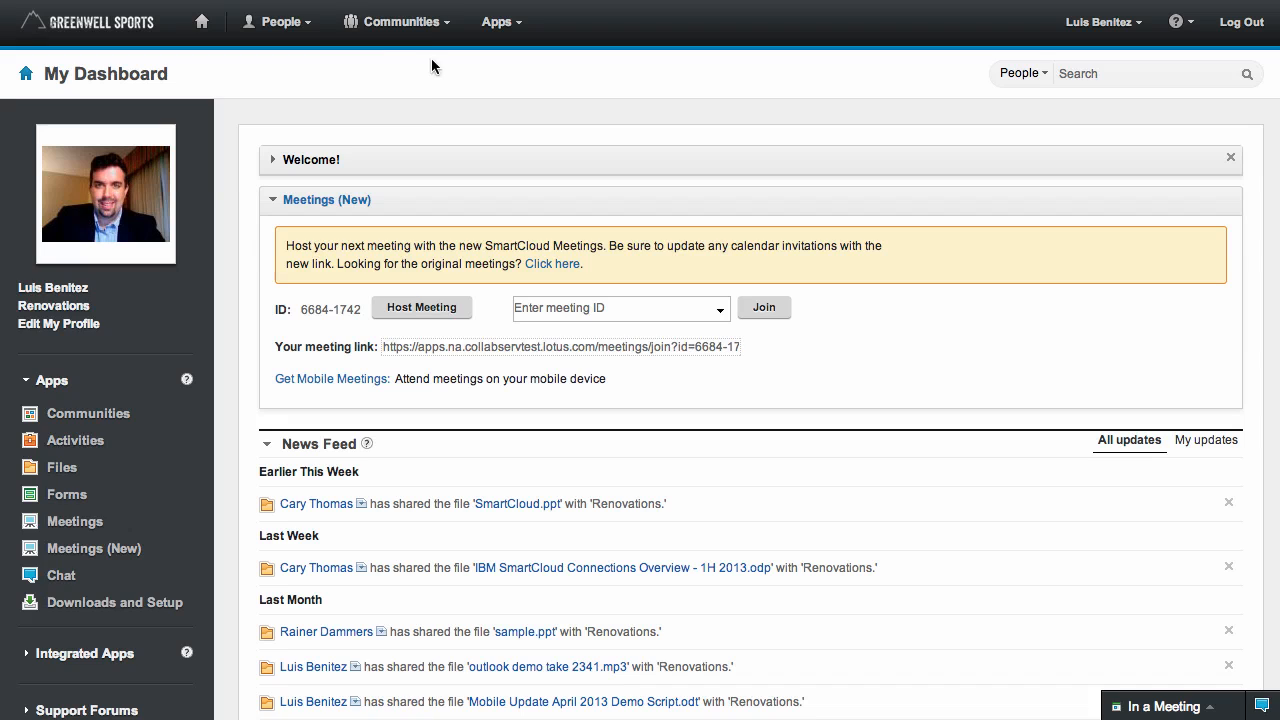
- View the two pending community invitations, then list owned communities, showing Greenwell Sellers
{"action": "left_click", "coordinate": [398, 21]}
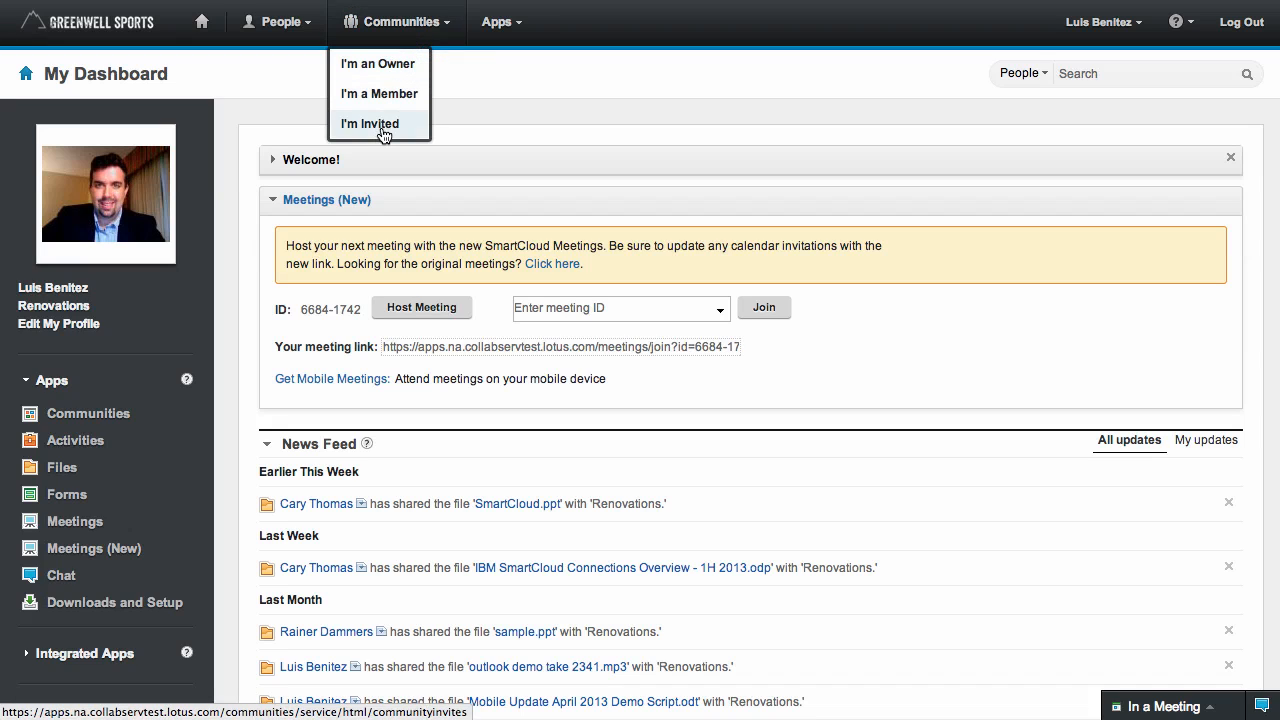
{"action": "left_click", "coordinate": [369, 123]}
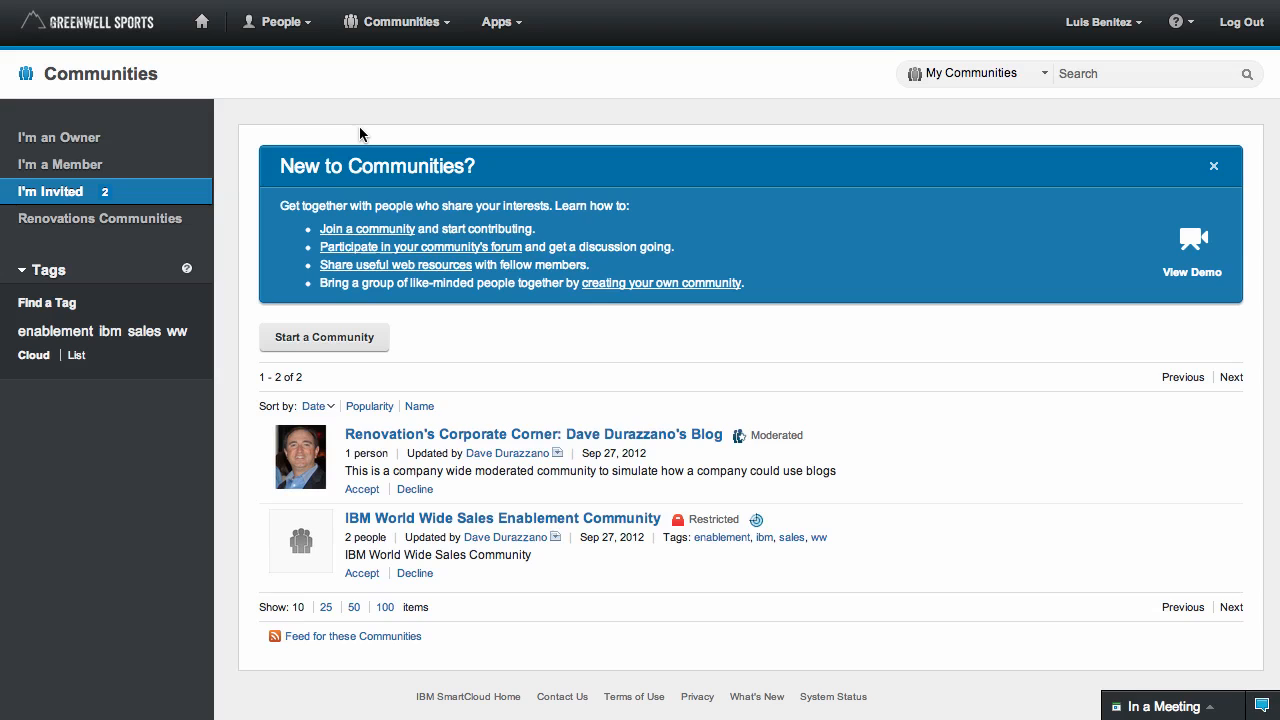
{"action": "mouse_move", "coordinate": [50, 191]}
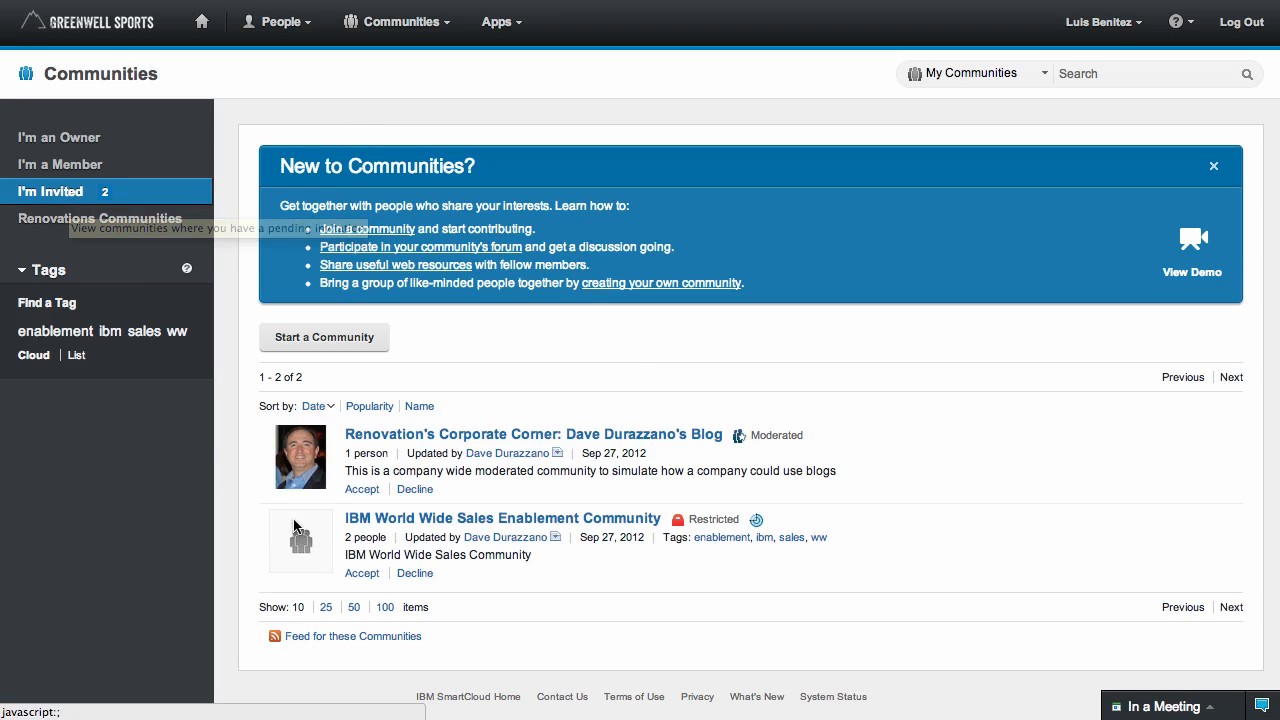
{"action": "mouse_move", "coordinate": [340, 530]}
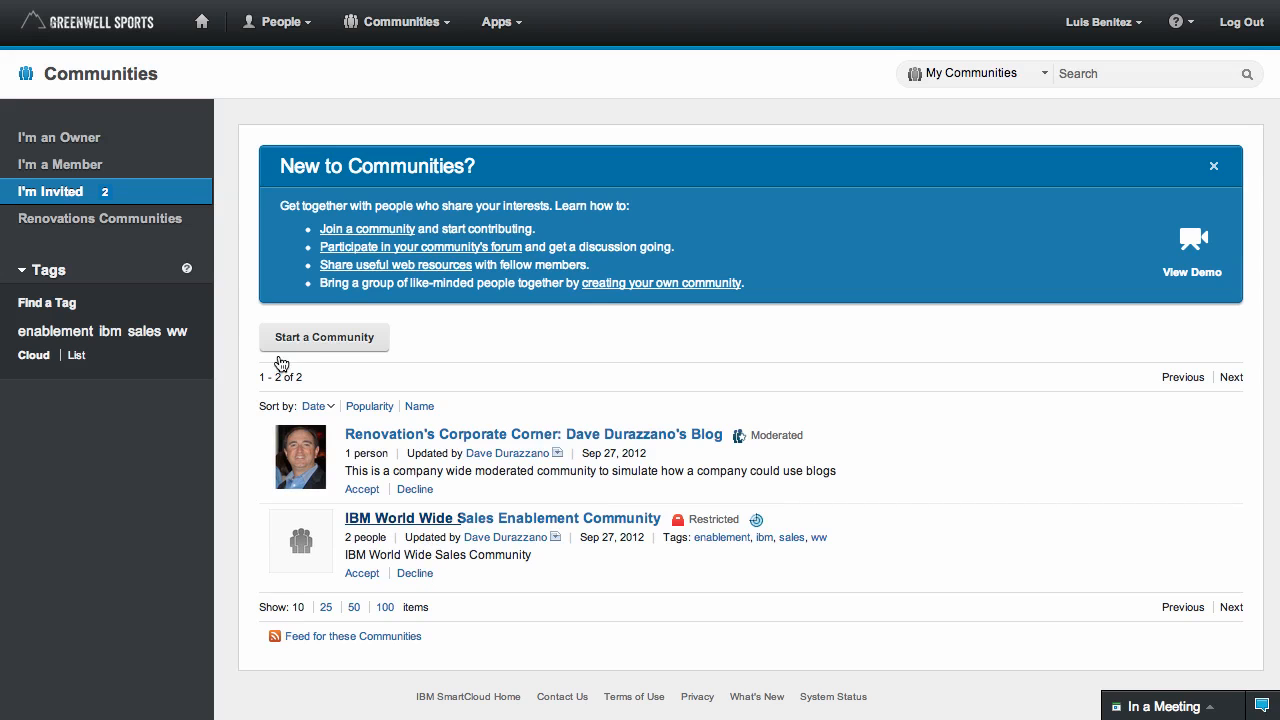
{"action": "left_click", "coordinate": [59, 137]}
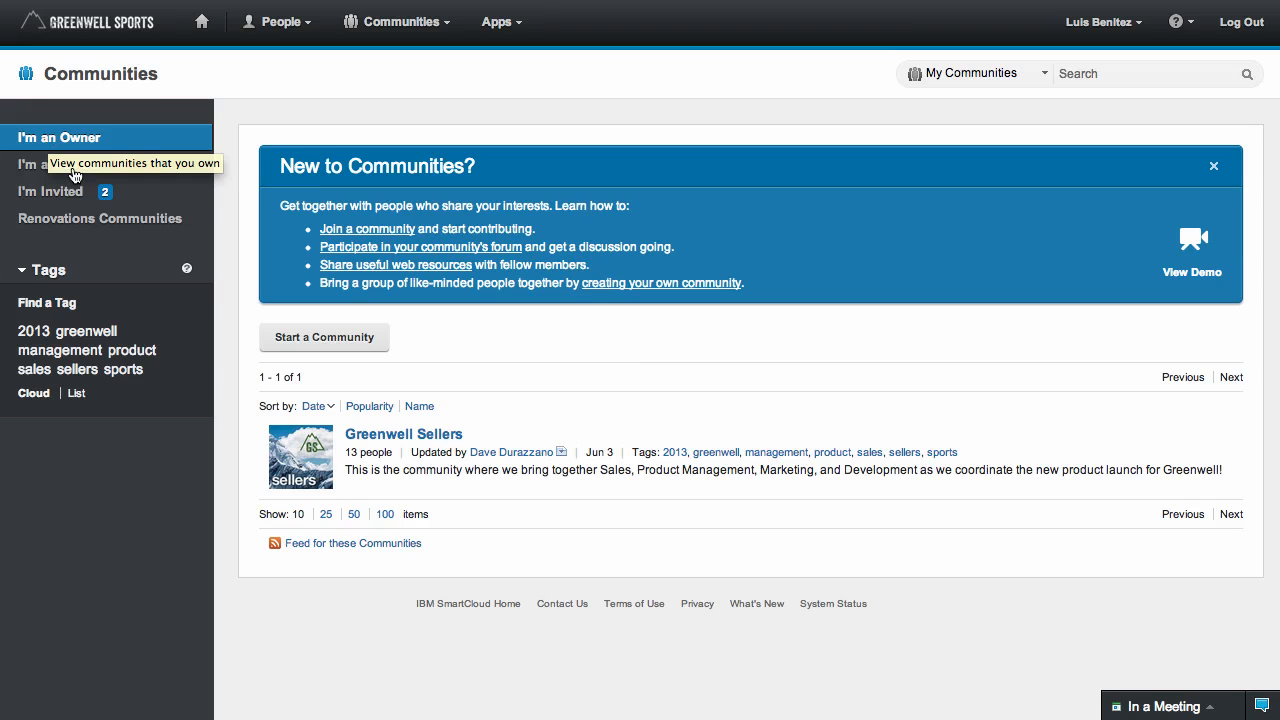
- Open Greenwell Sellers and collapse its Community Description to reveal wiki pages and files
{"action": "left_click", "coordinate": [404, 433]}
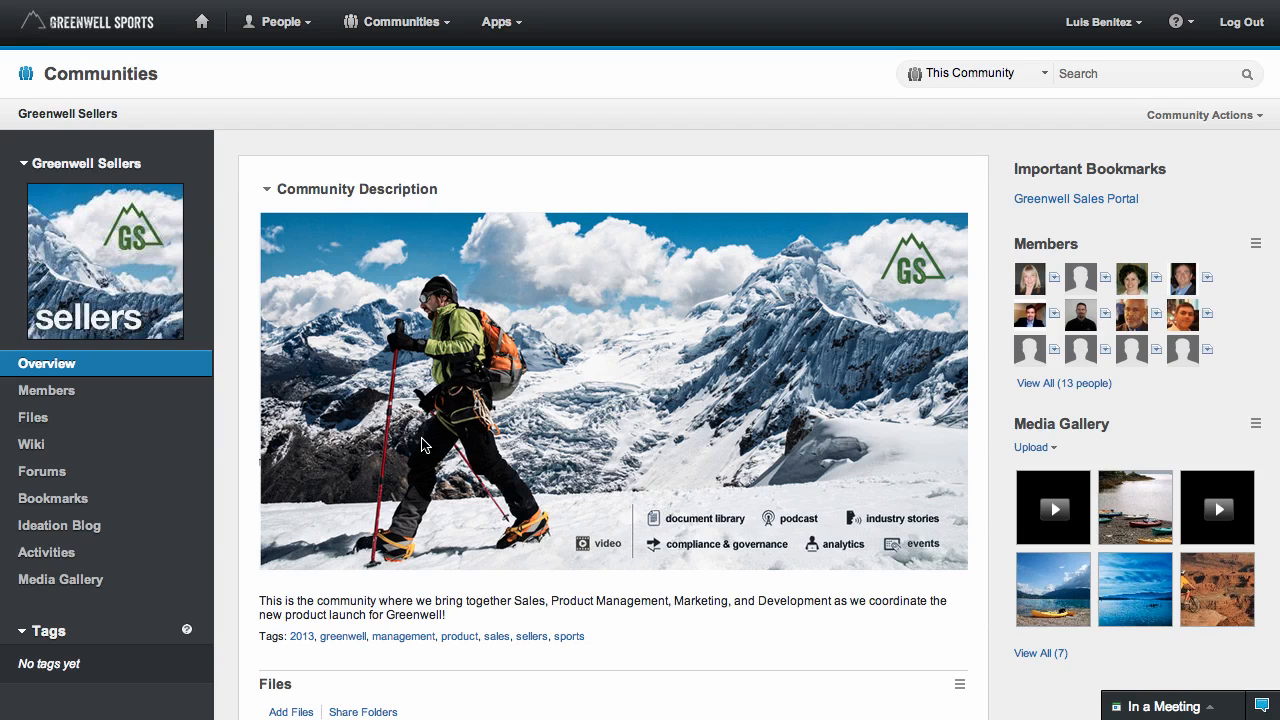
{"action": "mouse_move", "coordinate": [451, 503]}
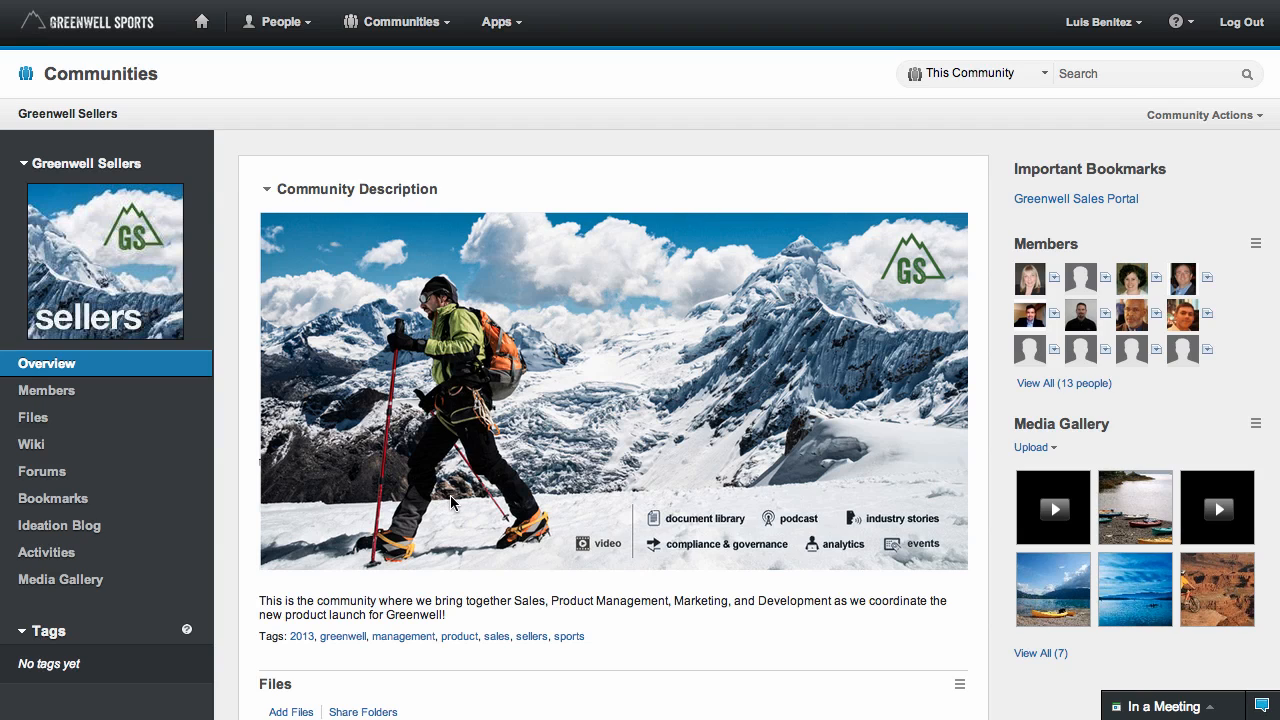
{"action": "mouse_move", "coordinate": [435, 505]}
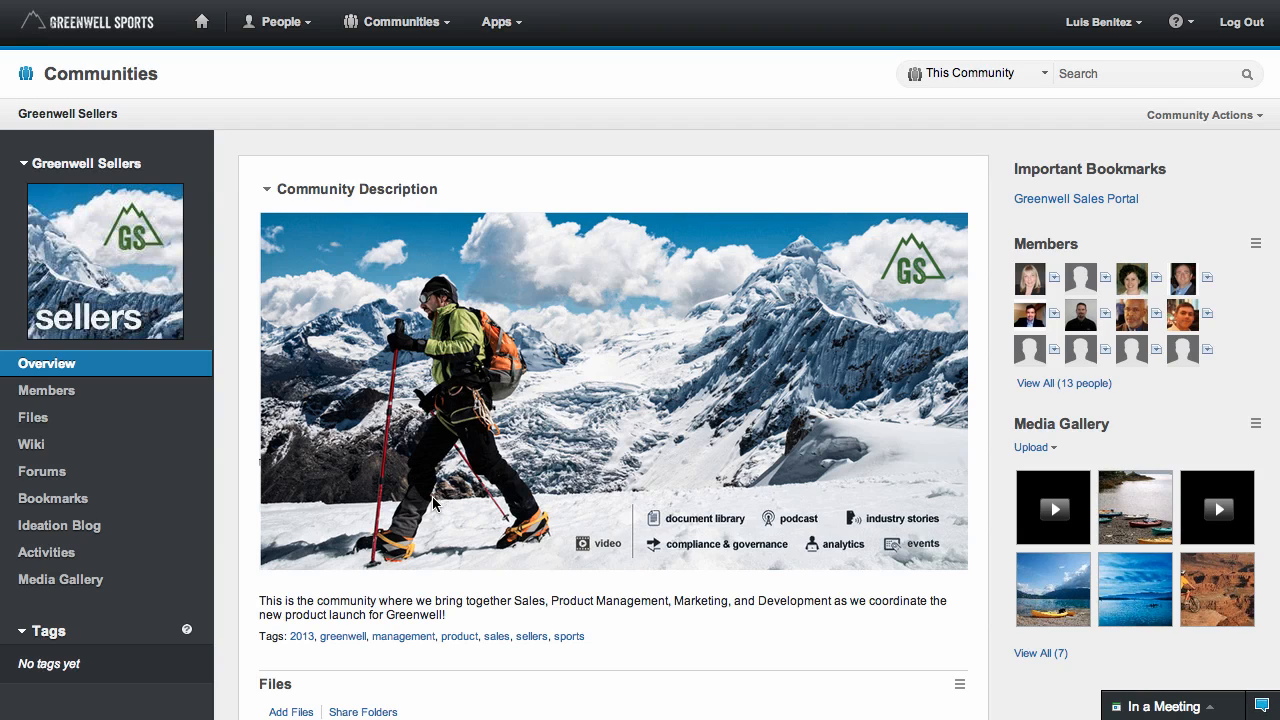
{"action": "left_click", "coordinate": [267, 189]}
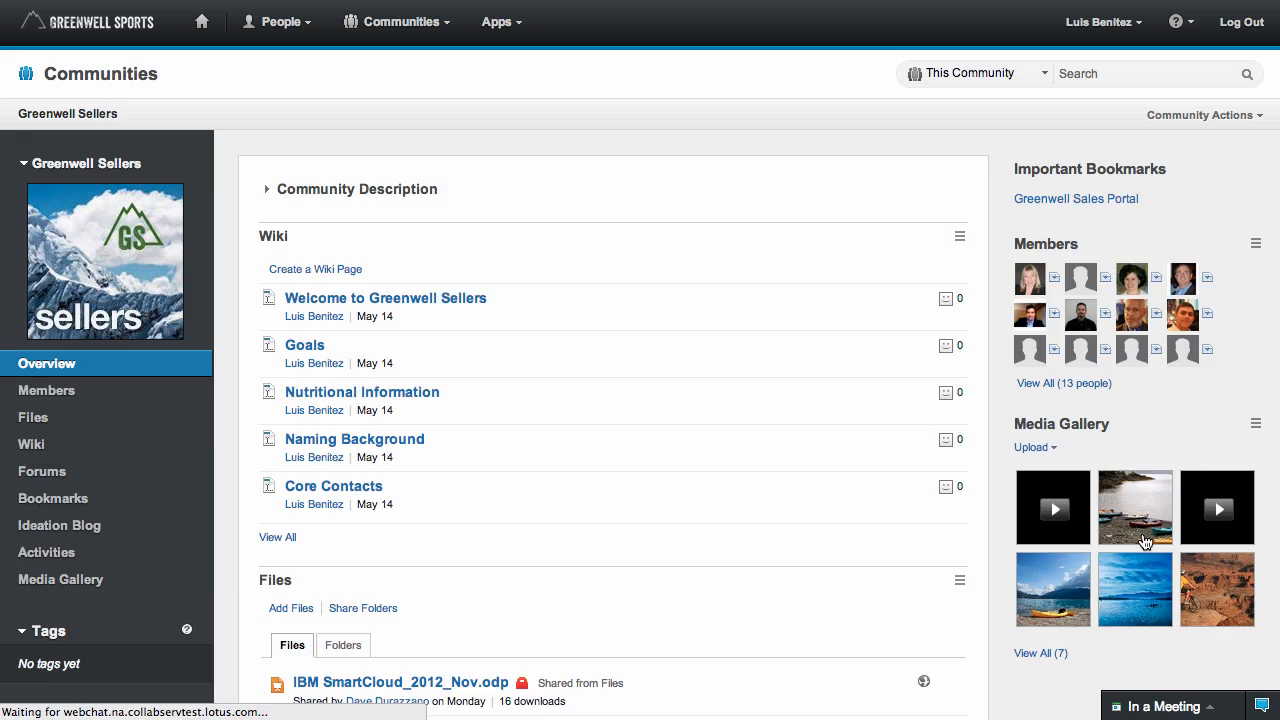
- Open the Kayak Yellow 2013 Edition photo and scroll through its description and tags
{"action": "left_click", "coordinate": [1135, 508]}
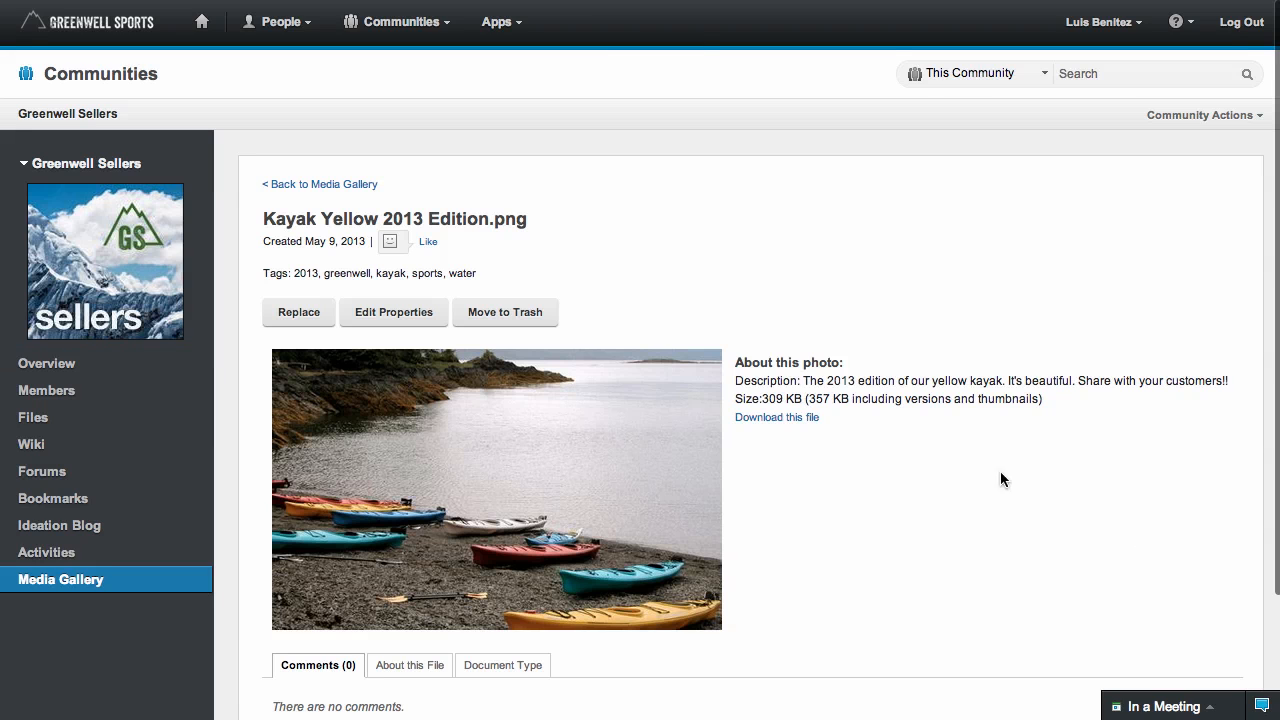
{"action": "mouse_move", "coordinate": [597, 421]}
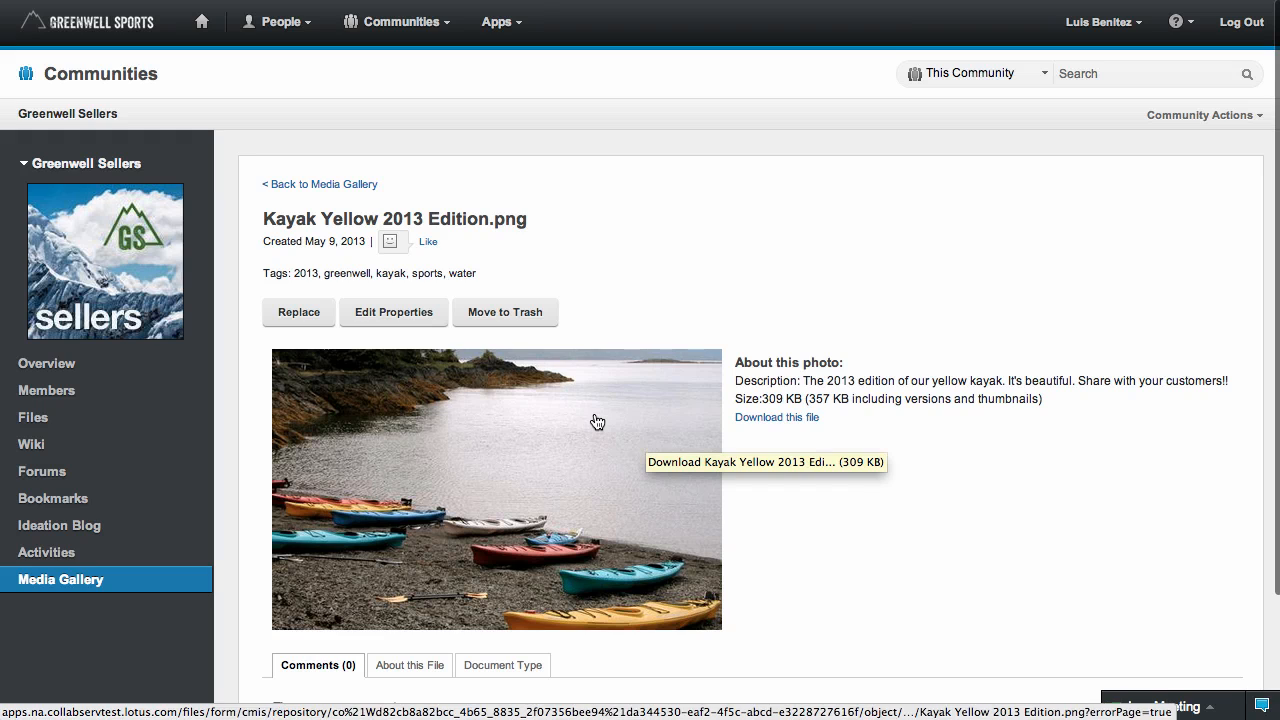
{"action": "scroll", "scroll_direction": "down", "scroll_amount": 3}
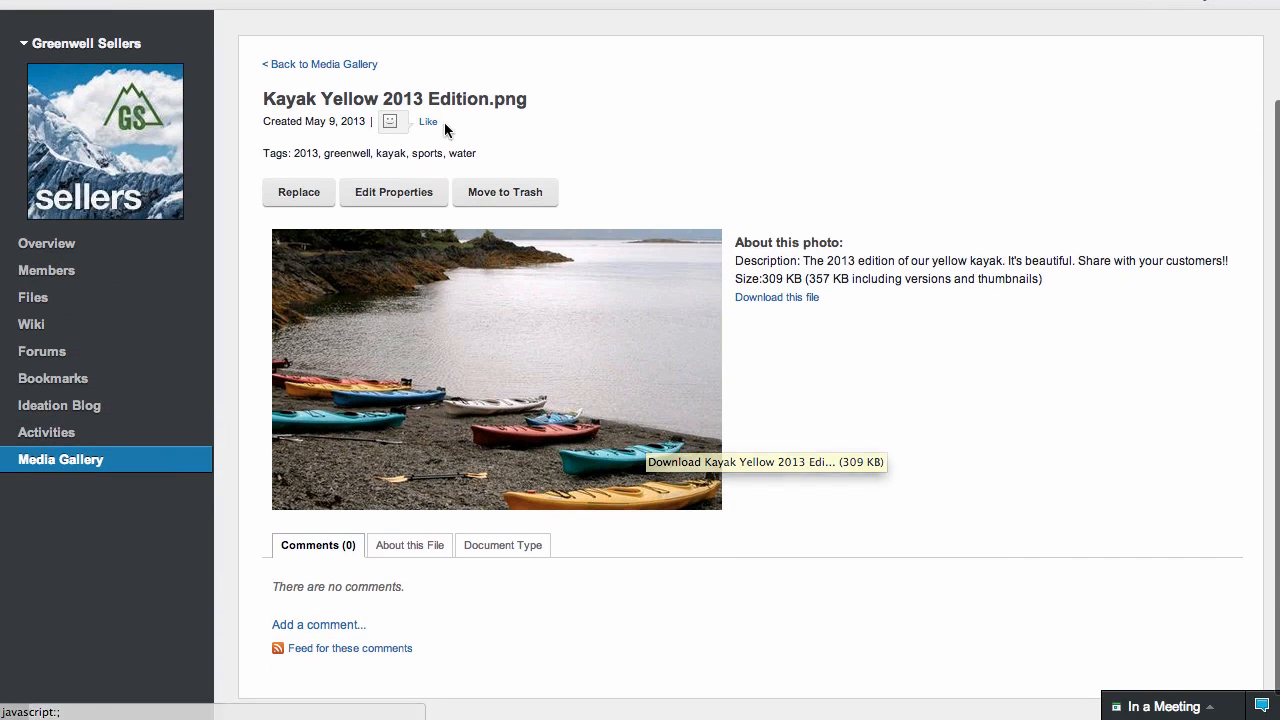
{"action": "mouse_move", "coordinate": [428, 121]}
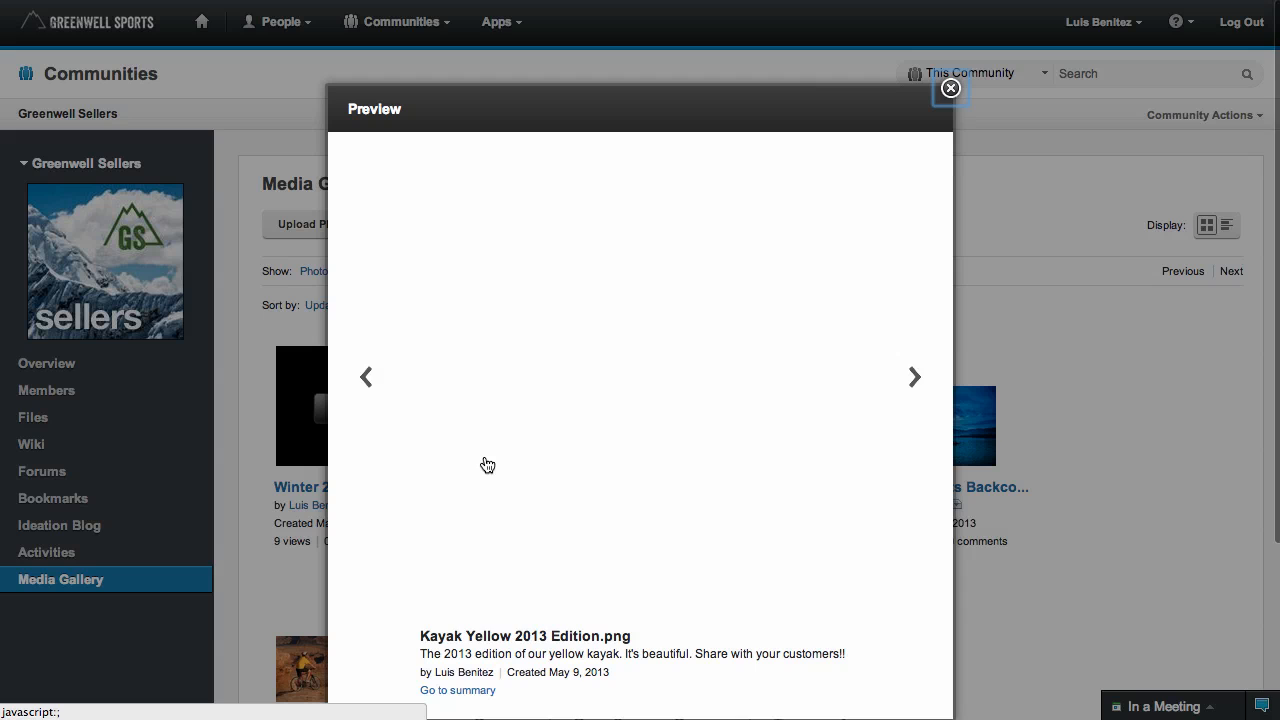
- Preview and play the Winter 2013 TV Commercial video, then close the preview
{"action": "left_click", "coordinate": [913, 377]}
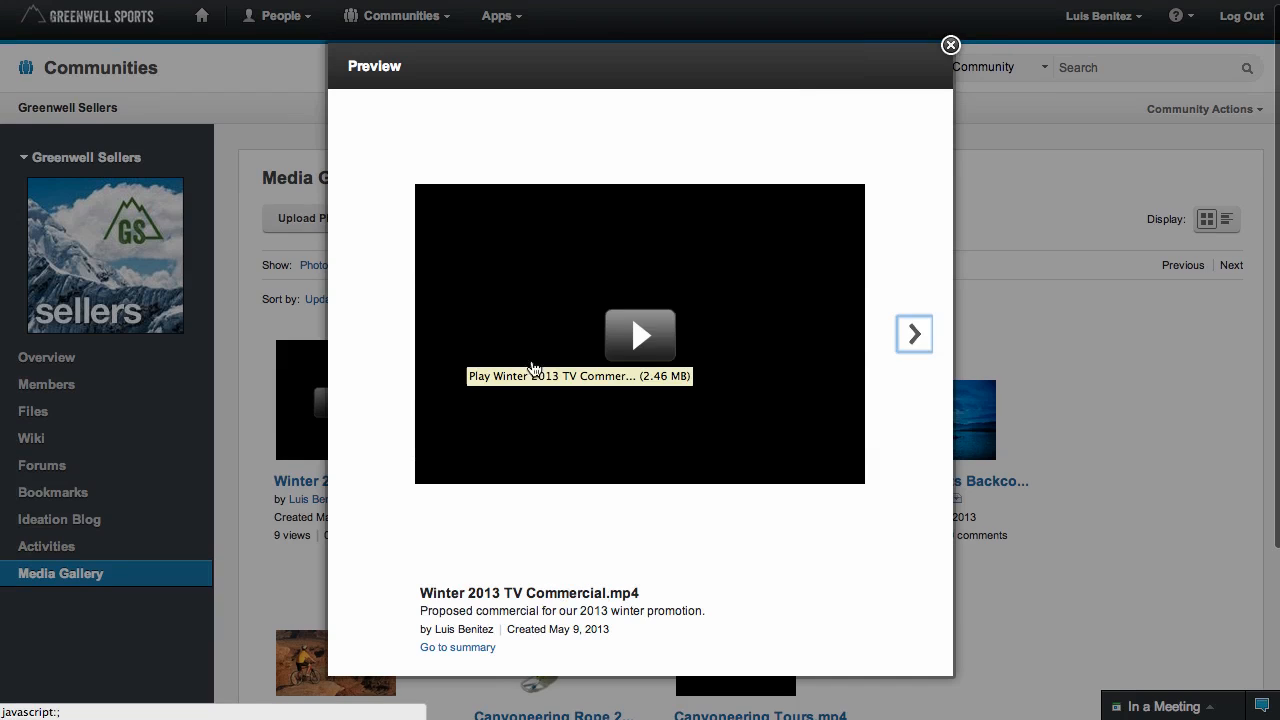
{"action": "left_click", "coordinate": [640, 335]}
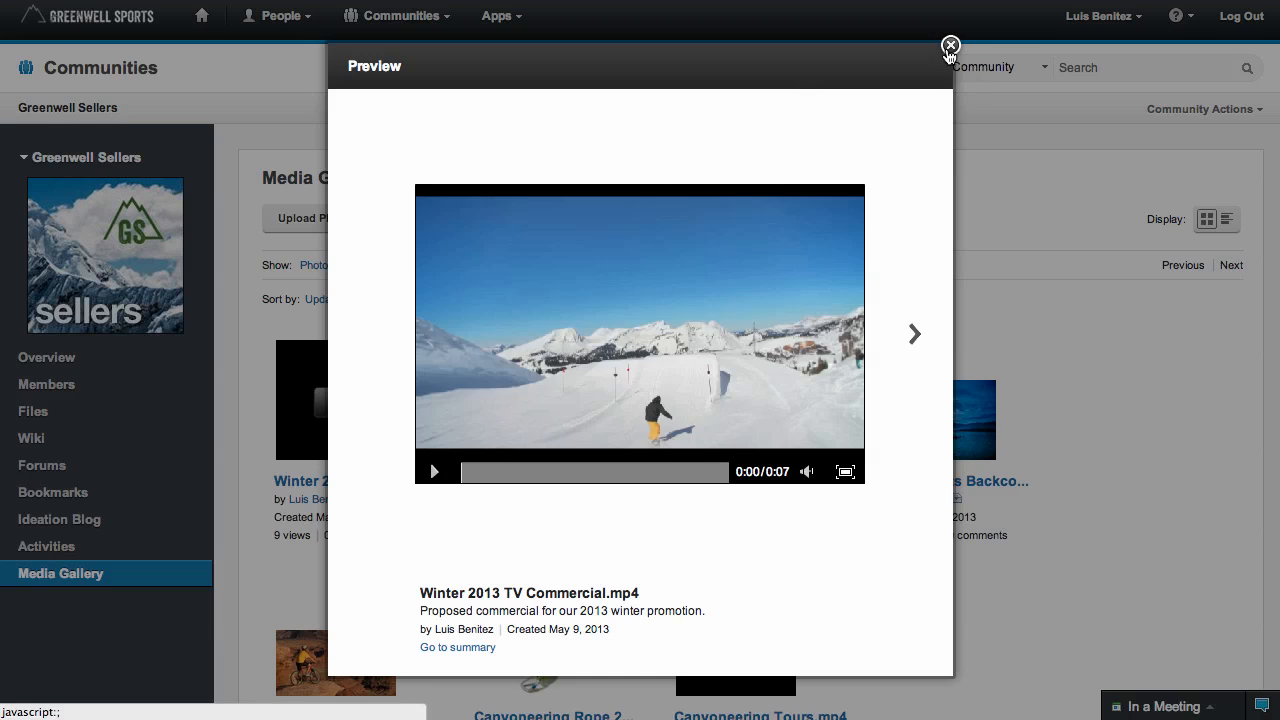
{"action": "left_click", "coordinate": [950, 46]}
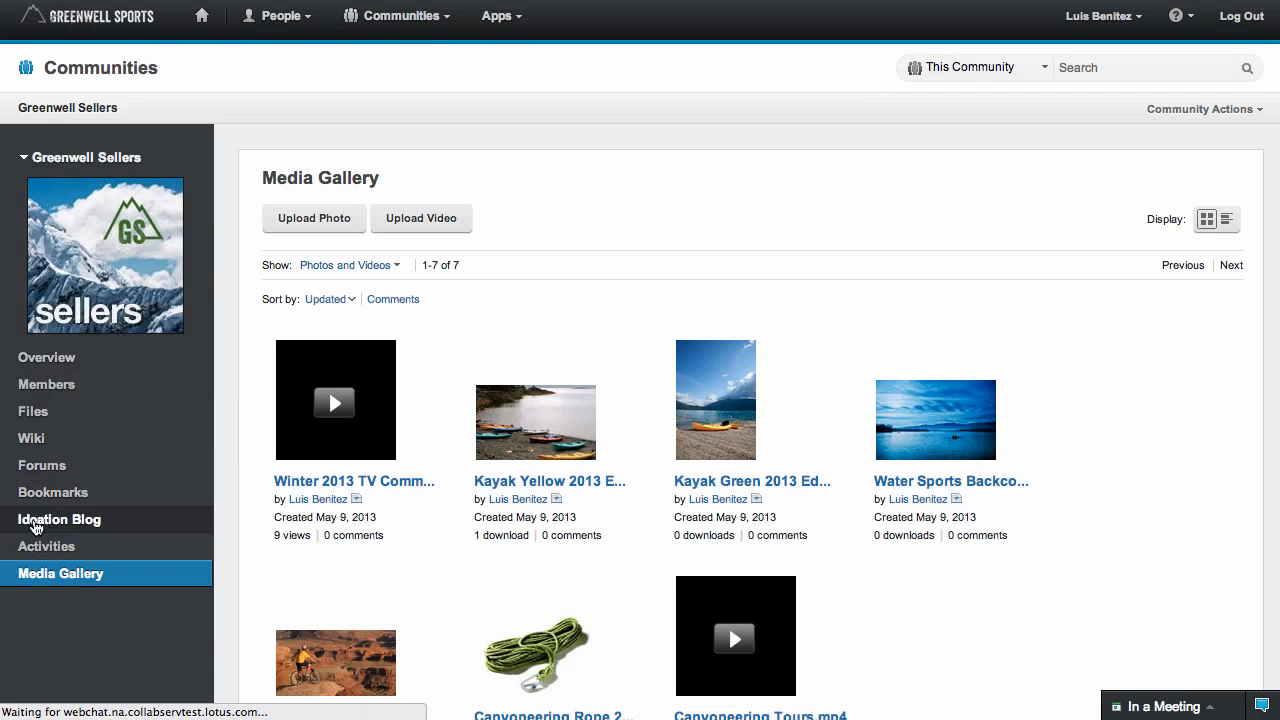
- Open the Greenwell Sellers Ideation Blog listing three ideas and show its Actions dropdown
{"action": "left_click", "coordinate": [59, 519]}
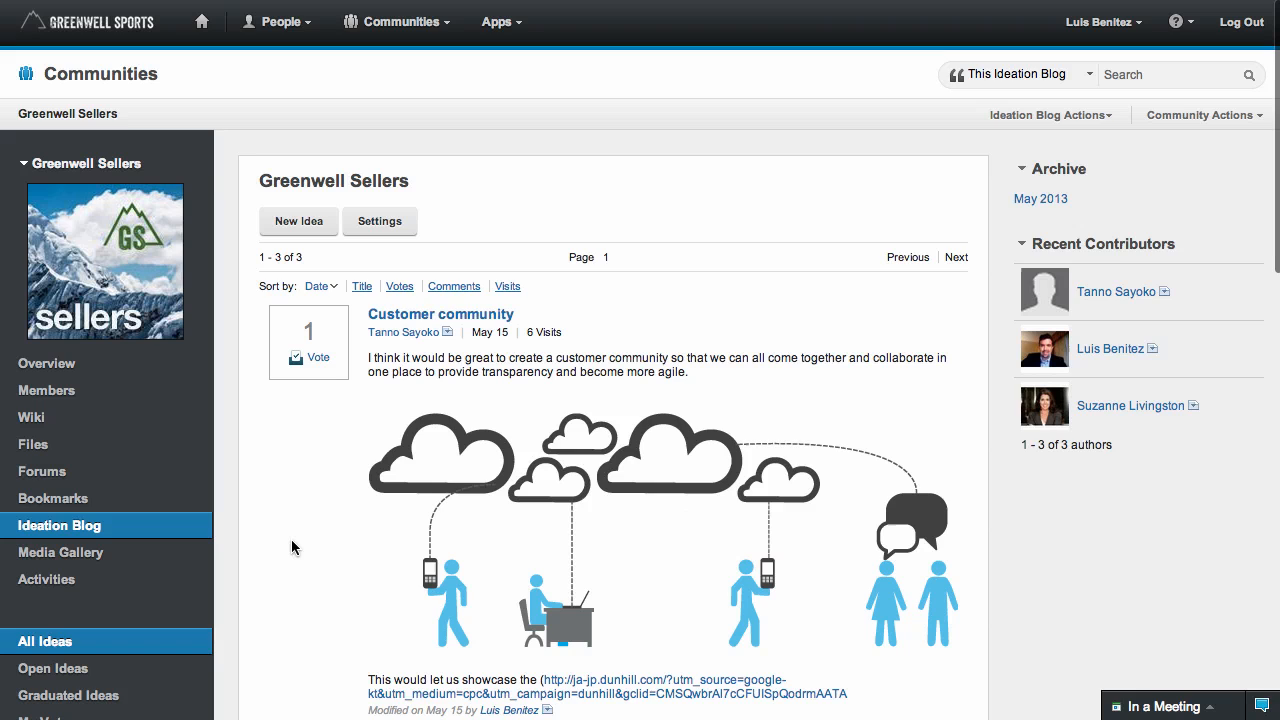
{"action": "mouse_move", "coordinate": [388, 509]}
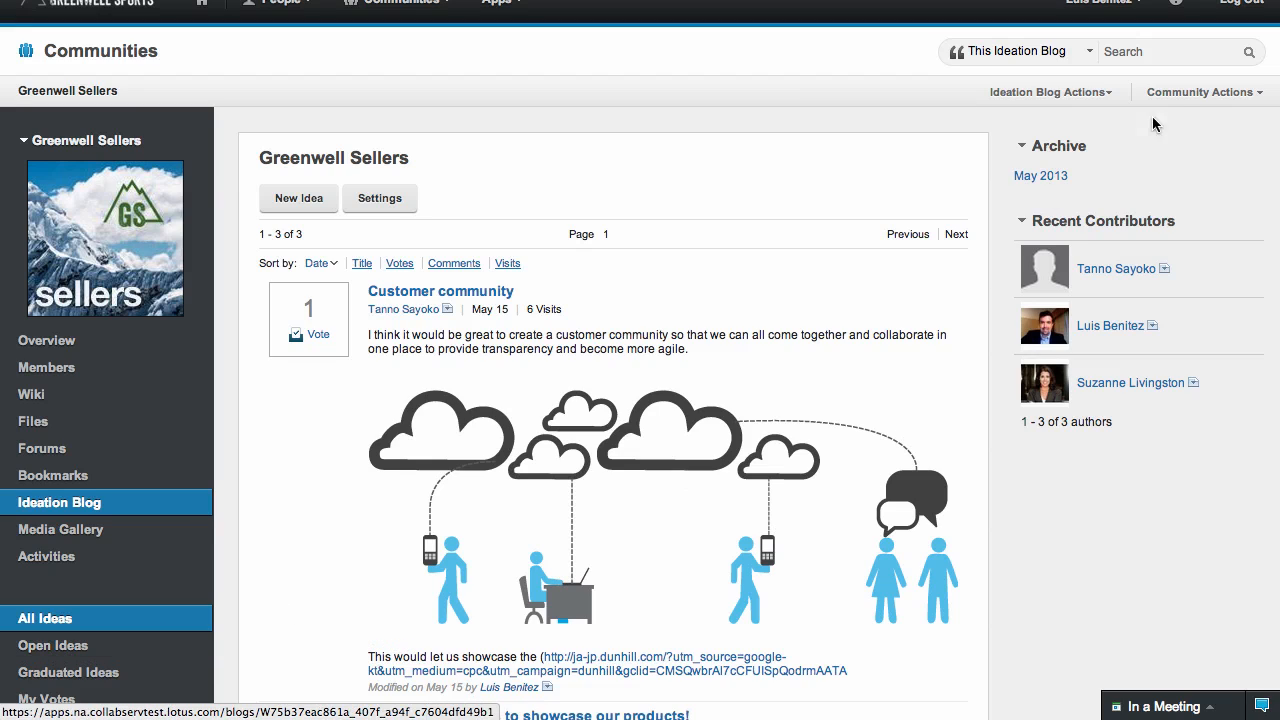
{"action": "left_click", "coordinate": [1049, 92]}
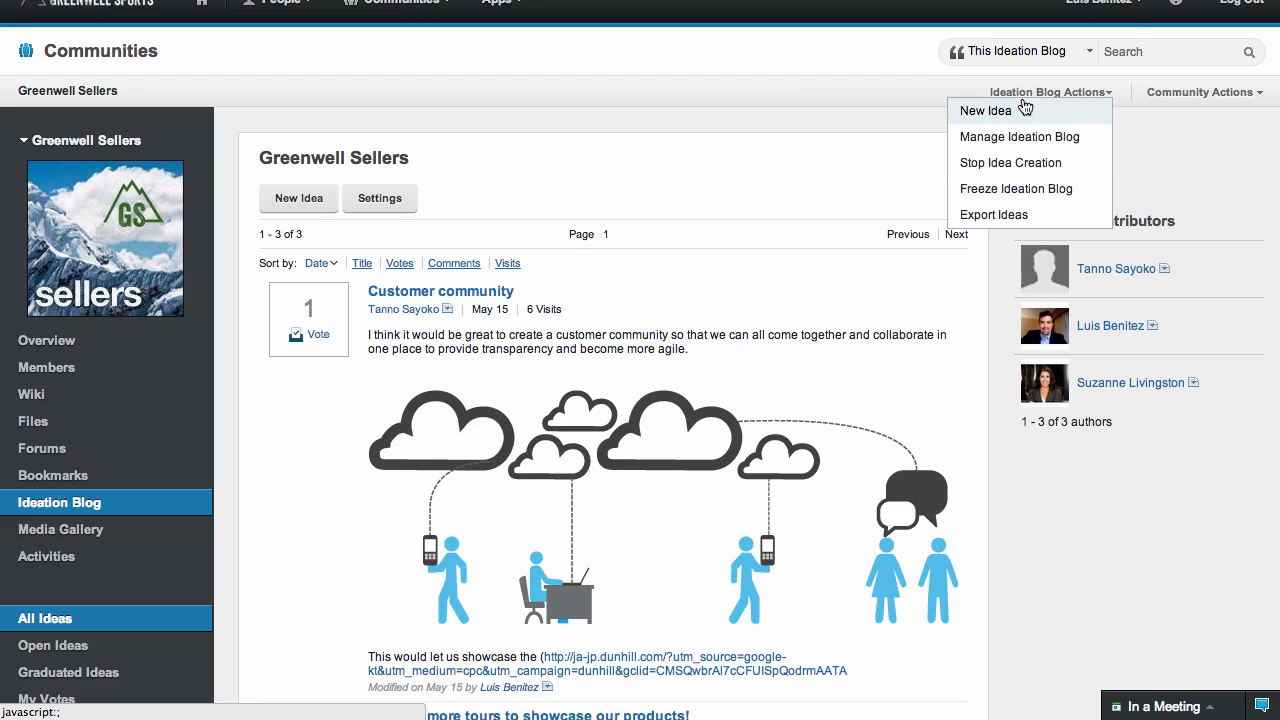
{"action": "mouse_move", "coordinate": [1045, 137]}
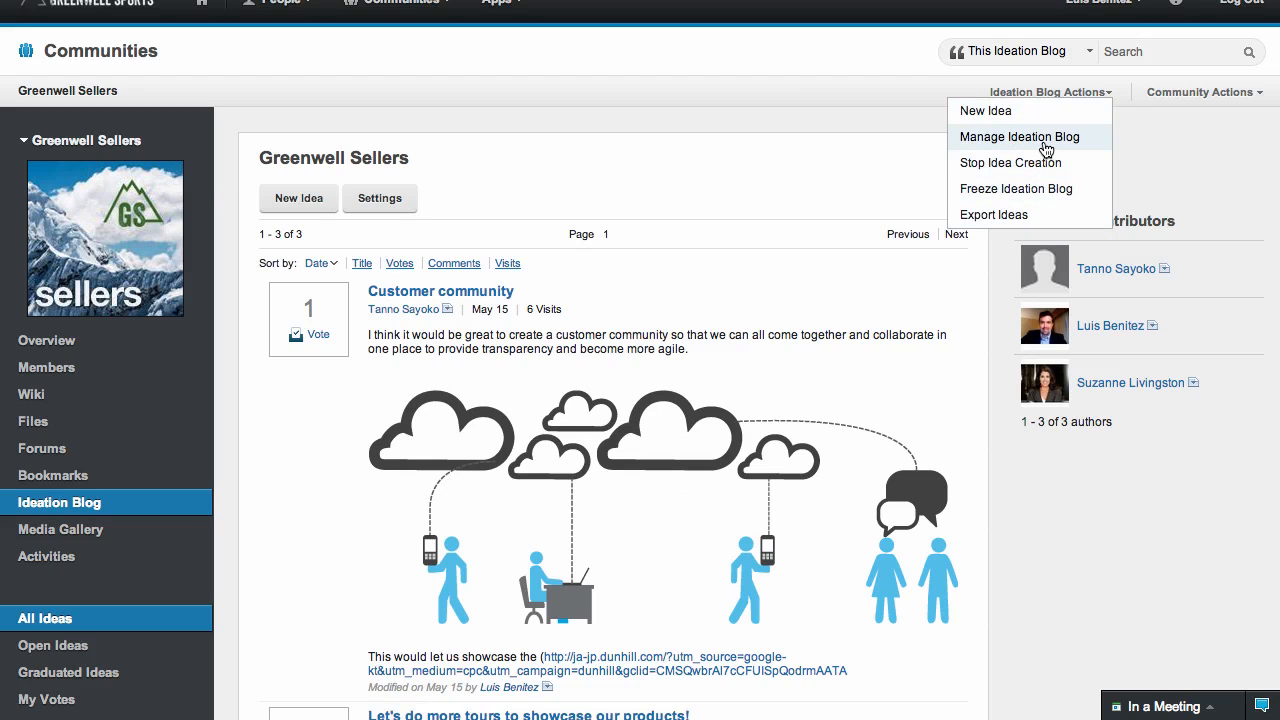
- Review the Ideation Blog's general, voting and comment settings, then go to Forums
{"action": "left_click", "coordinate": [1019, 136]}
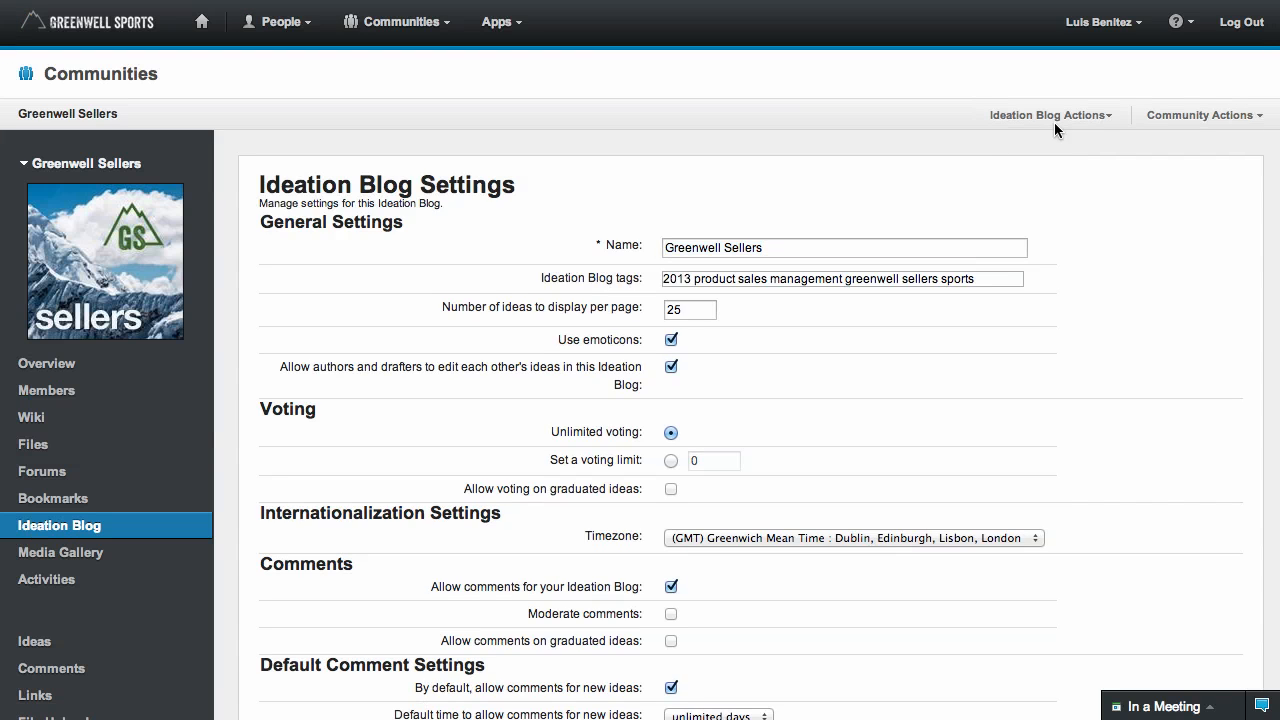
{"action": "left_click", "coordinate": [1048, 114]}
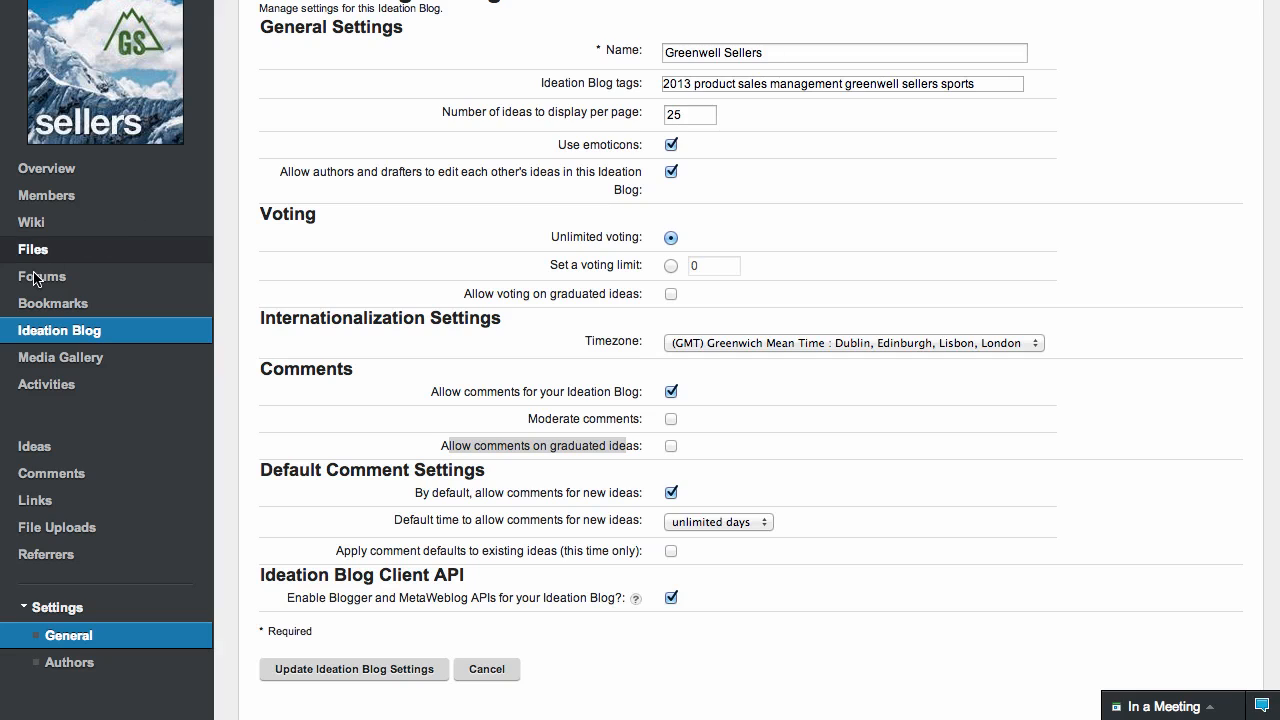
{"action": "left_click", "coordinate": [41, 276]}
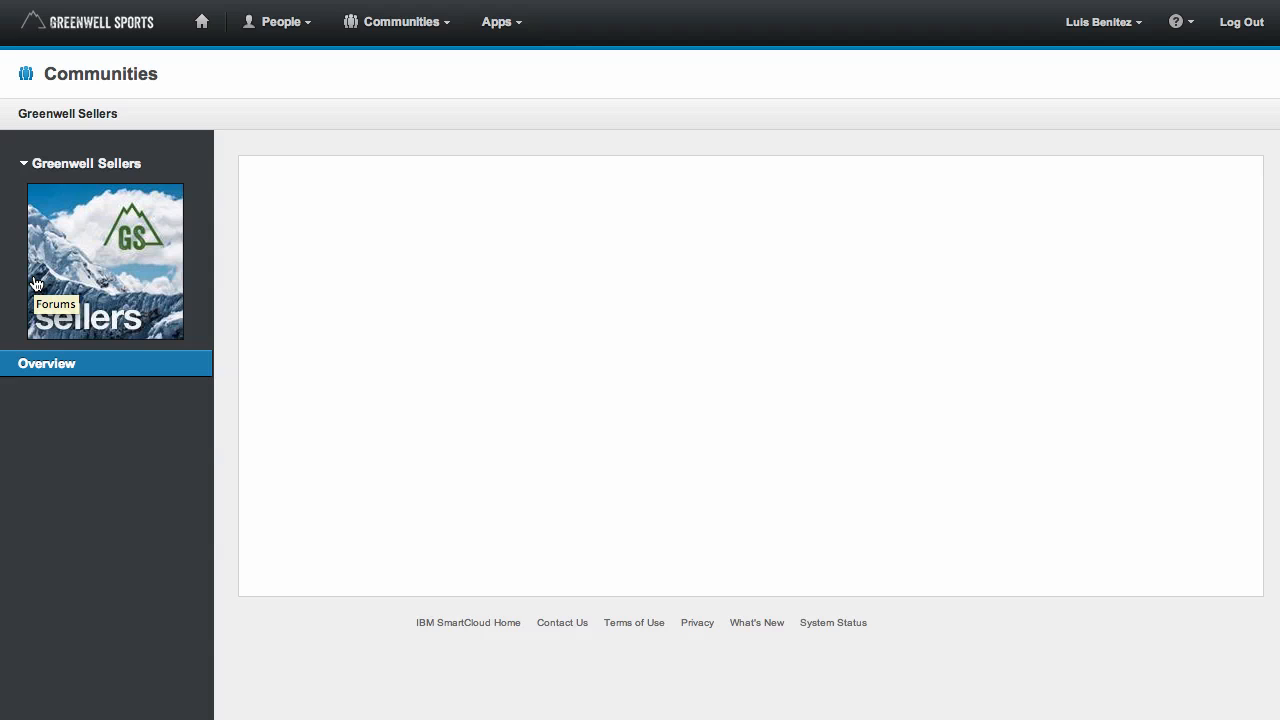
- Open the best pitch video forum topic and start a reply to the latest answer
{"action": "left_click", "coordinate": [56, 303]}
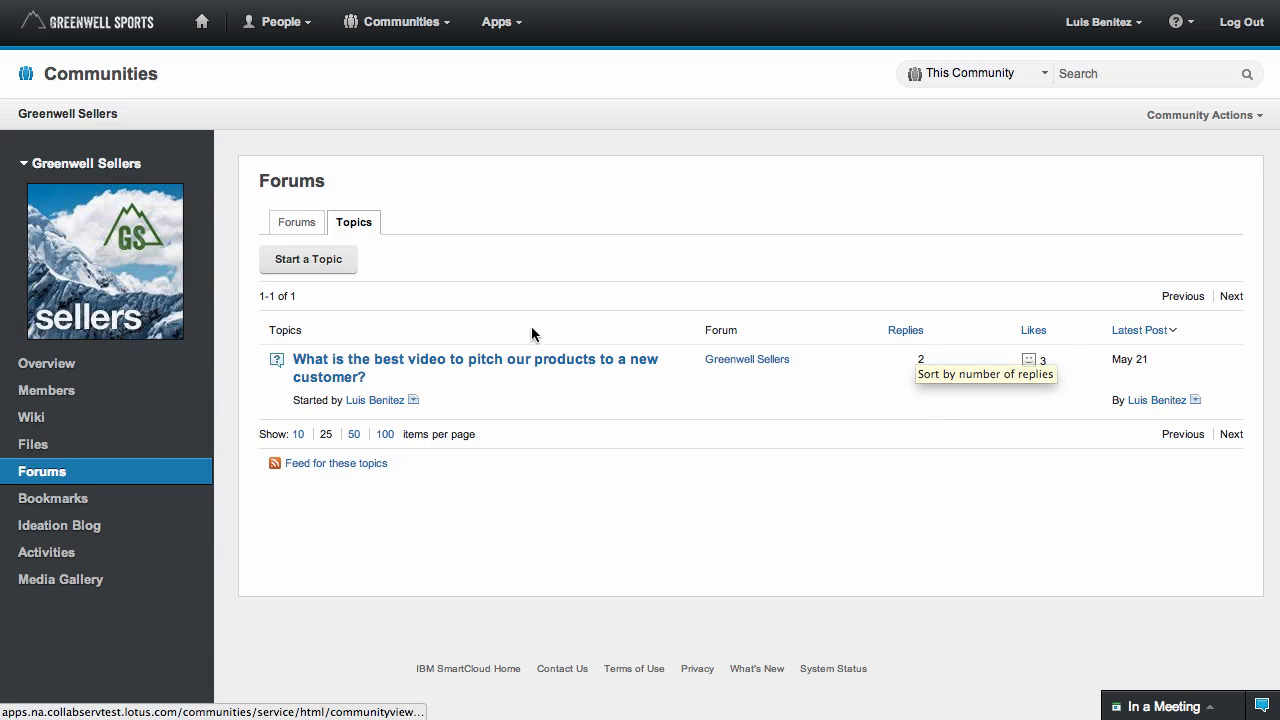
{"action": "left_click", "coordinate": [474, 359]}
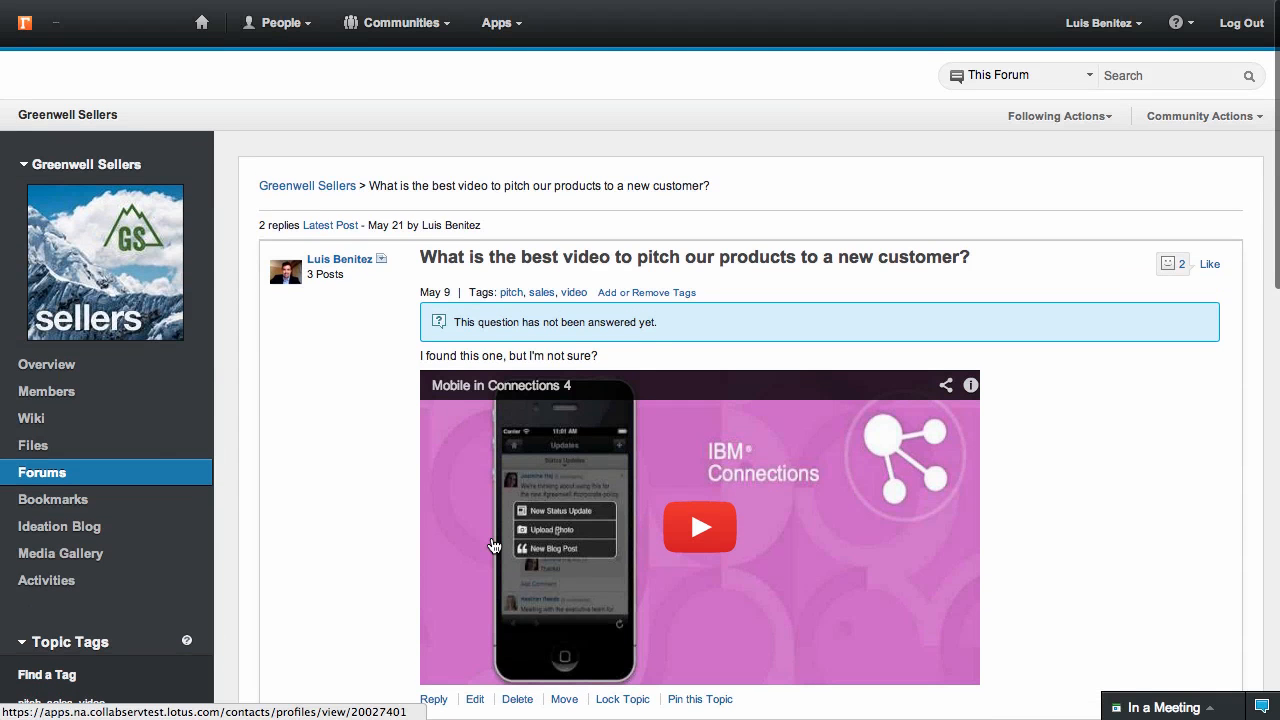
{"action": "mouse_move", "coordinate": [446, 540]}
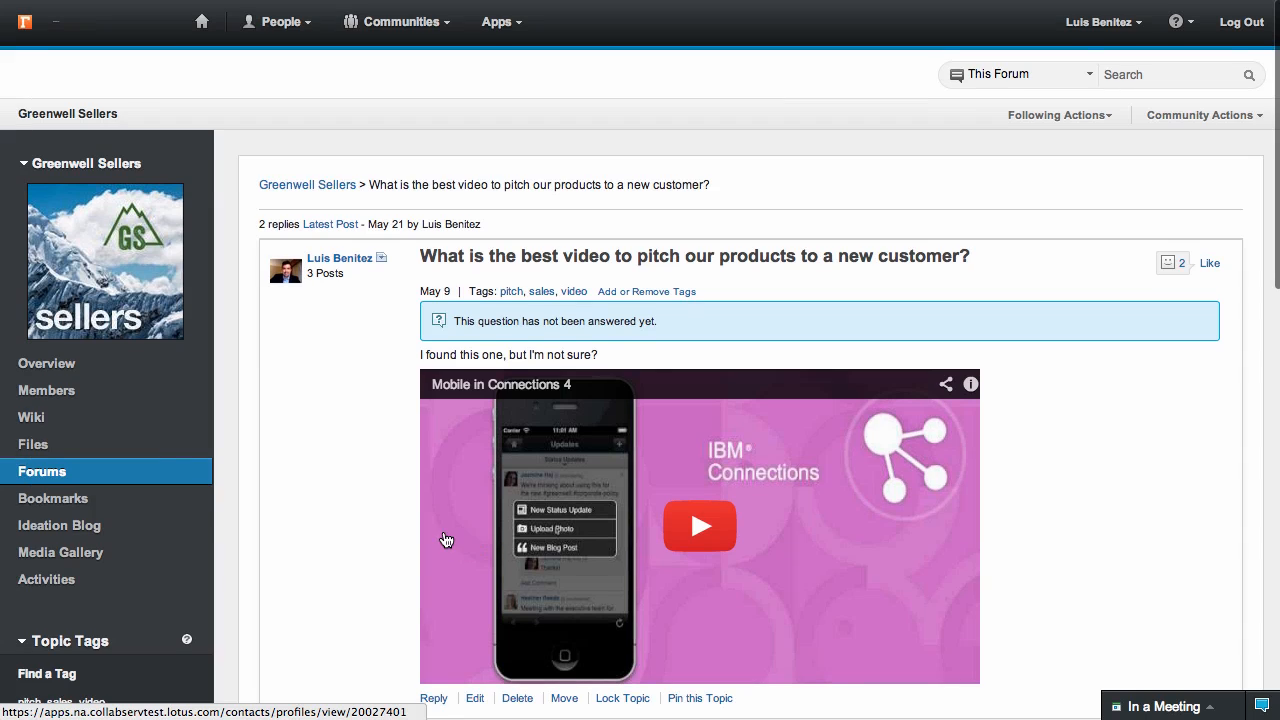
{"action": "scroll", "scroll_direction": "down", "scroll_amount": 3}
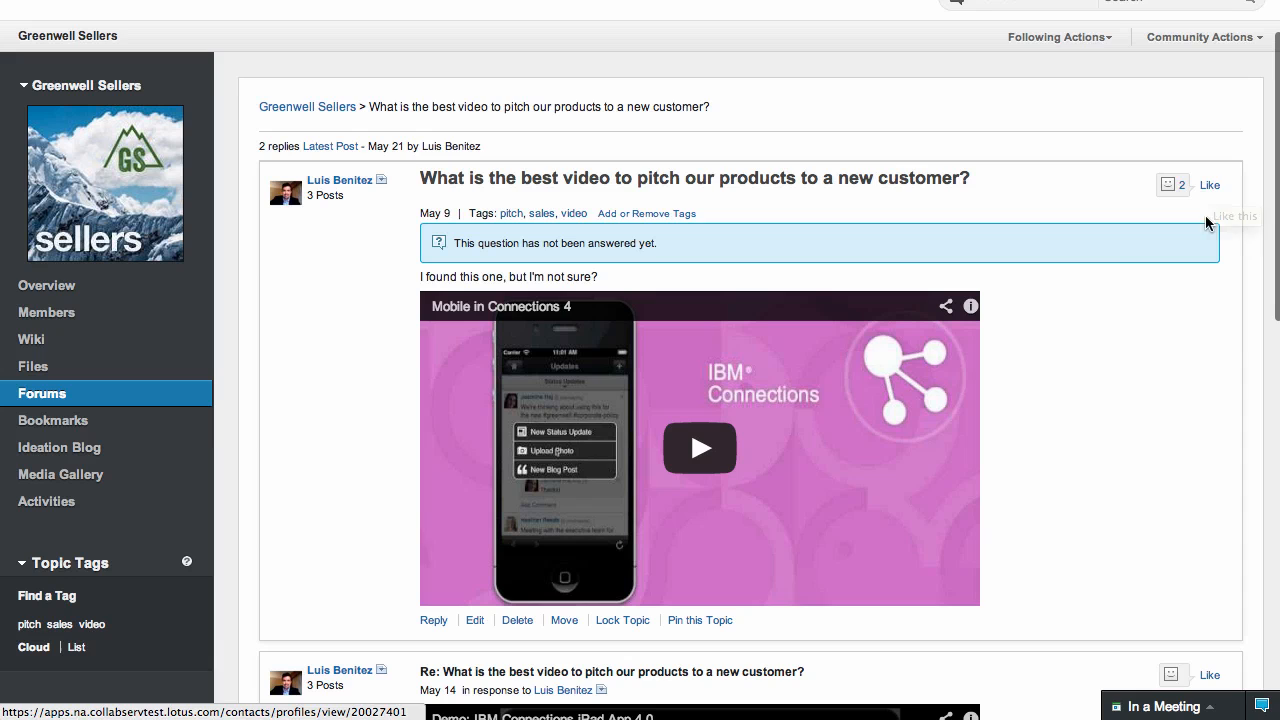
{"action": "scroll", "scroll_direction": "down", "scroll_amount": 3}
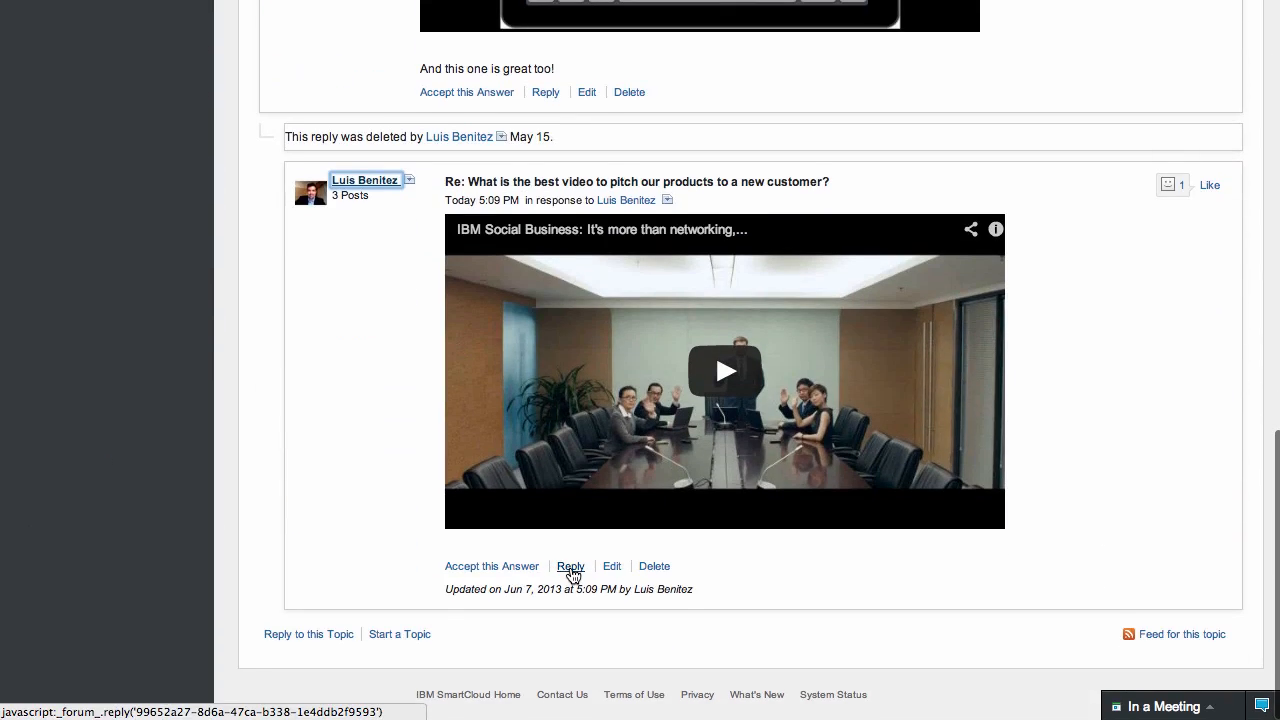
{"action": "left_click", "coordinate": [570, 566]}
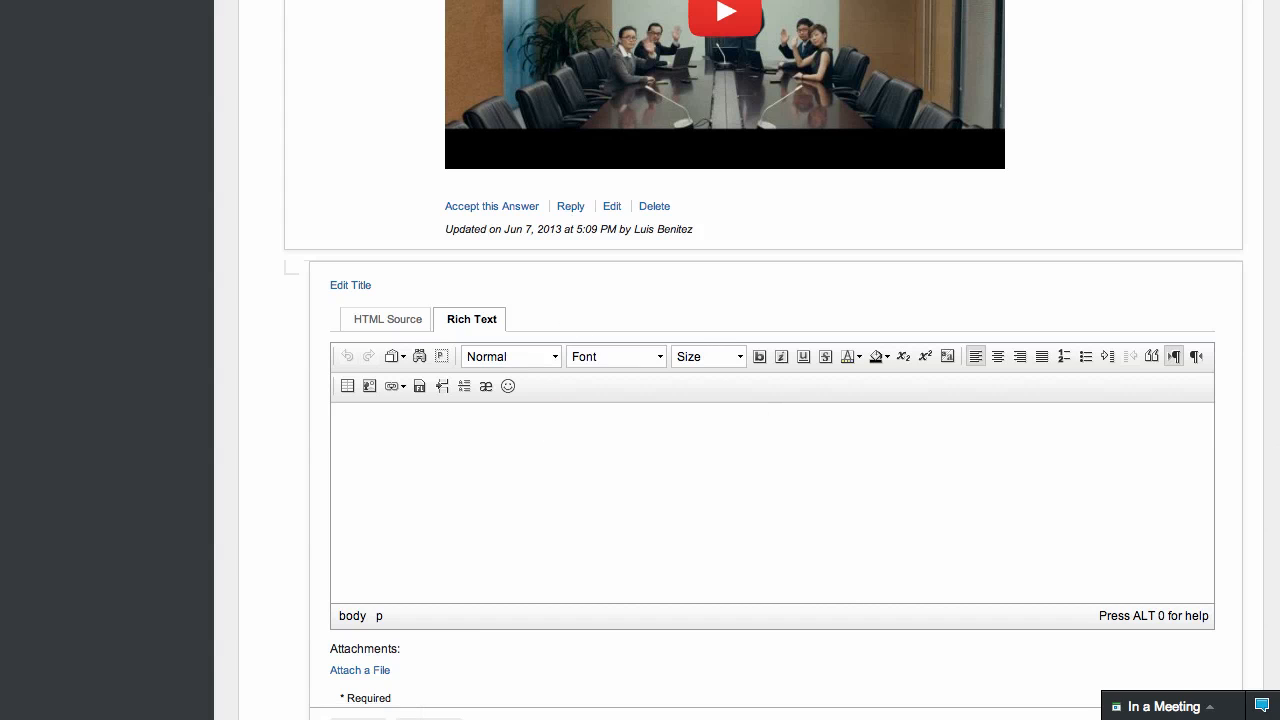
- Embed a video in the reply body and bring up the Link to Files dialog
{"action": "left_click", "coordinate": [725, 12]}
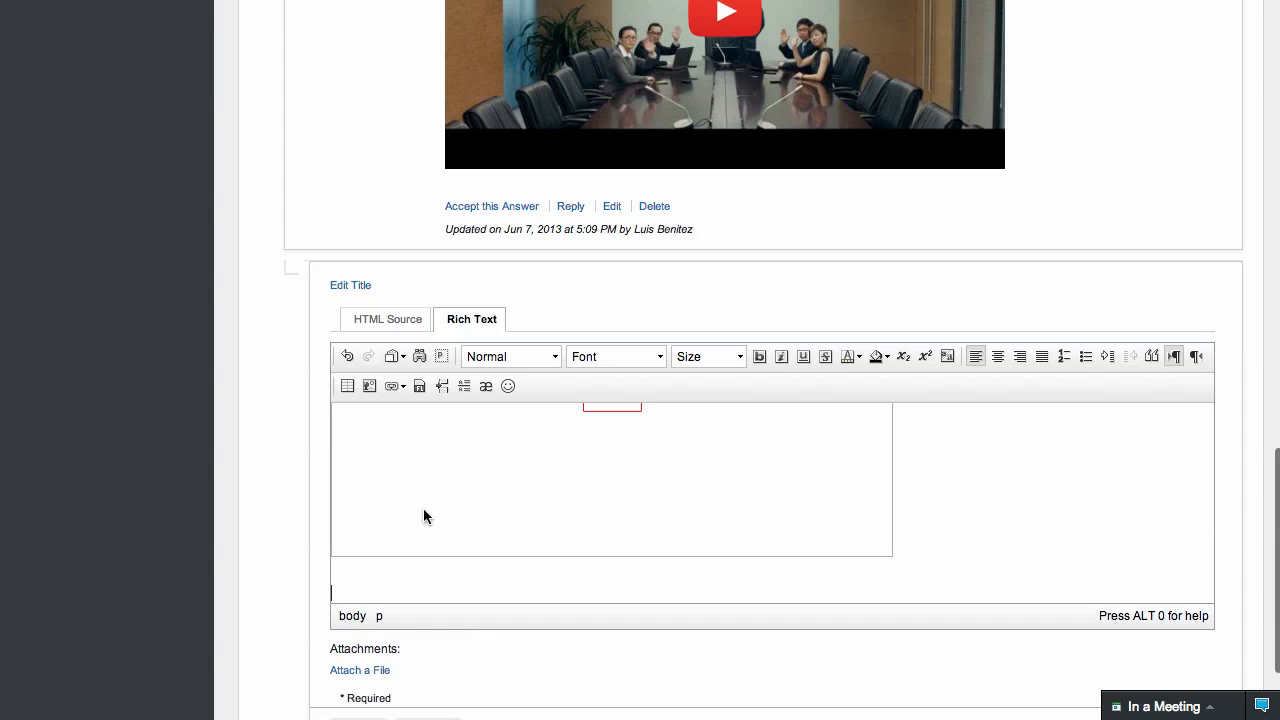
{"action": "mouse_move", "coordinate": [613, 458]}
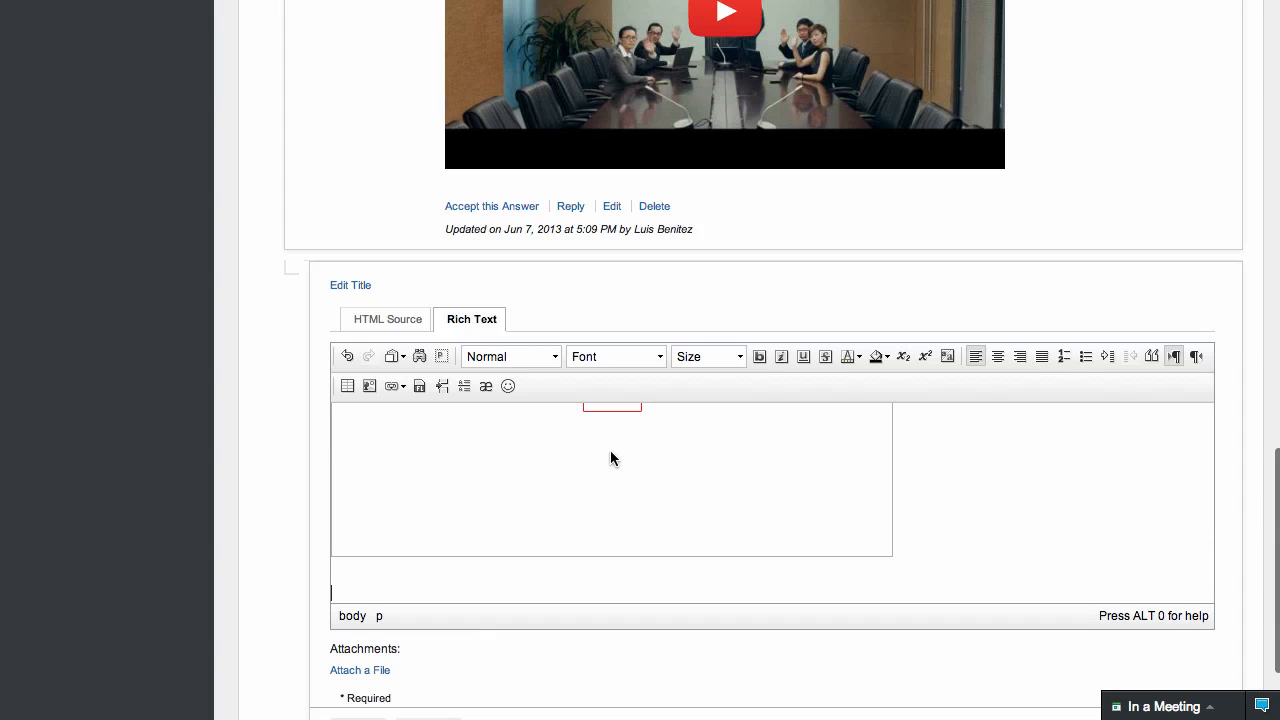
{"action": "mouse_move", "coordinate": [494, 428]}
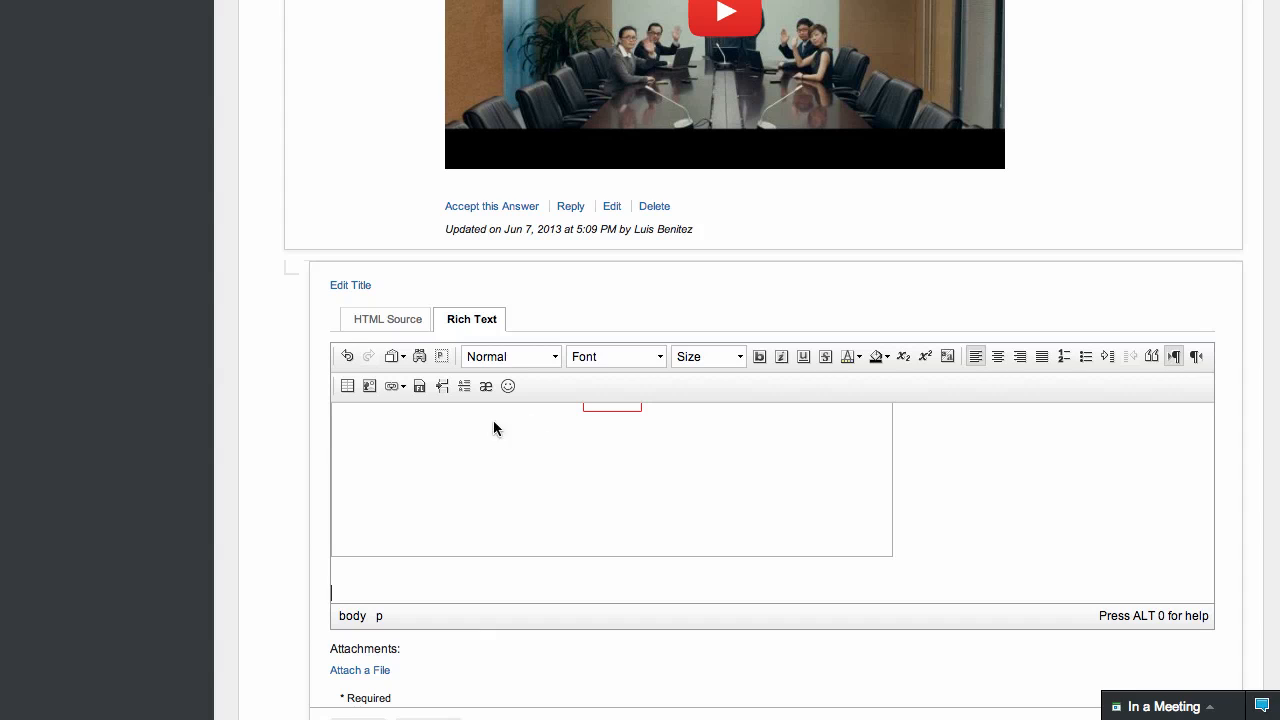
{"action": "left_click", "coordinate": [393, 386]}
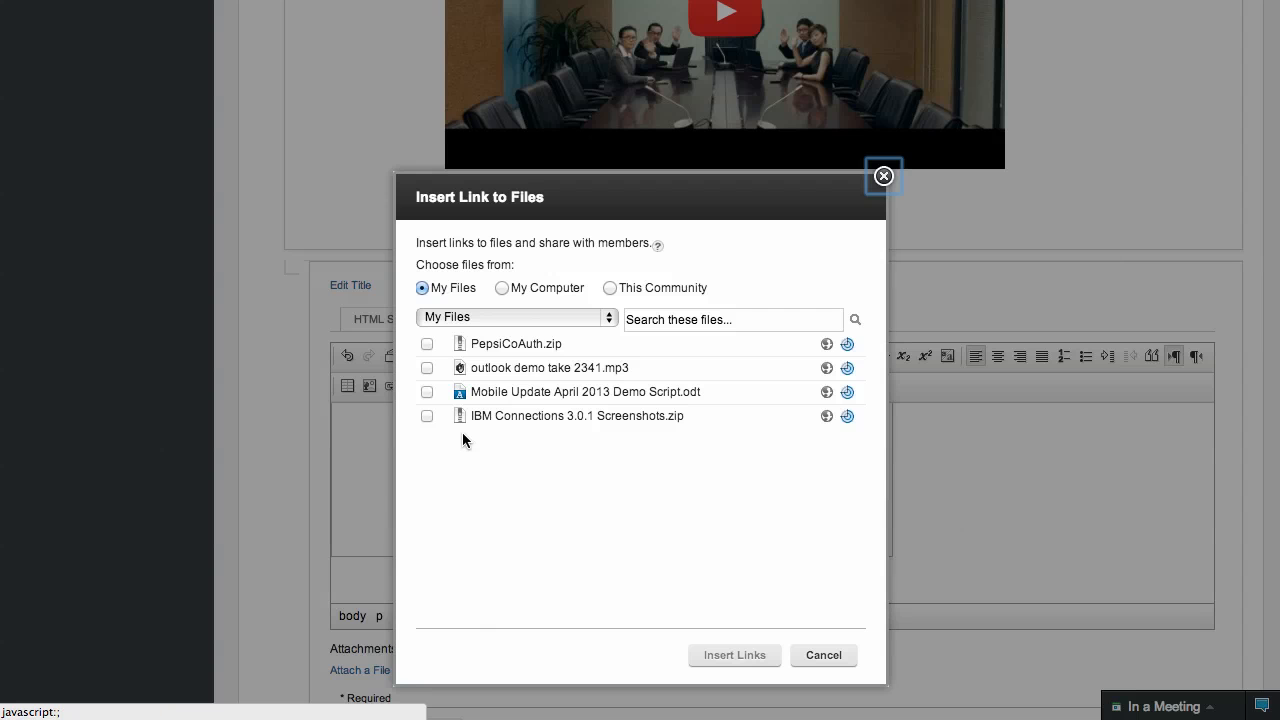
- Insert a link to the community file IBM Connections 3.0.1 Screenshots.zip
{"action": "left_click", "coordinate": [515, 317]}
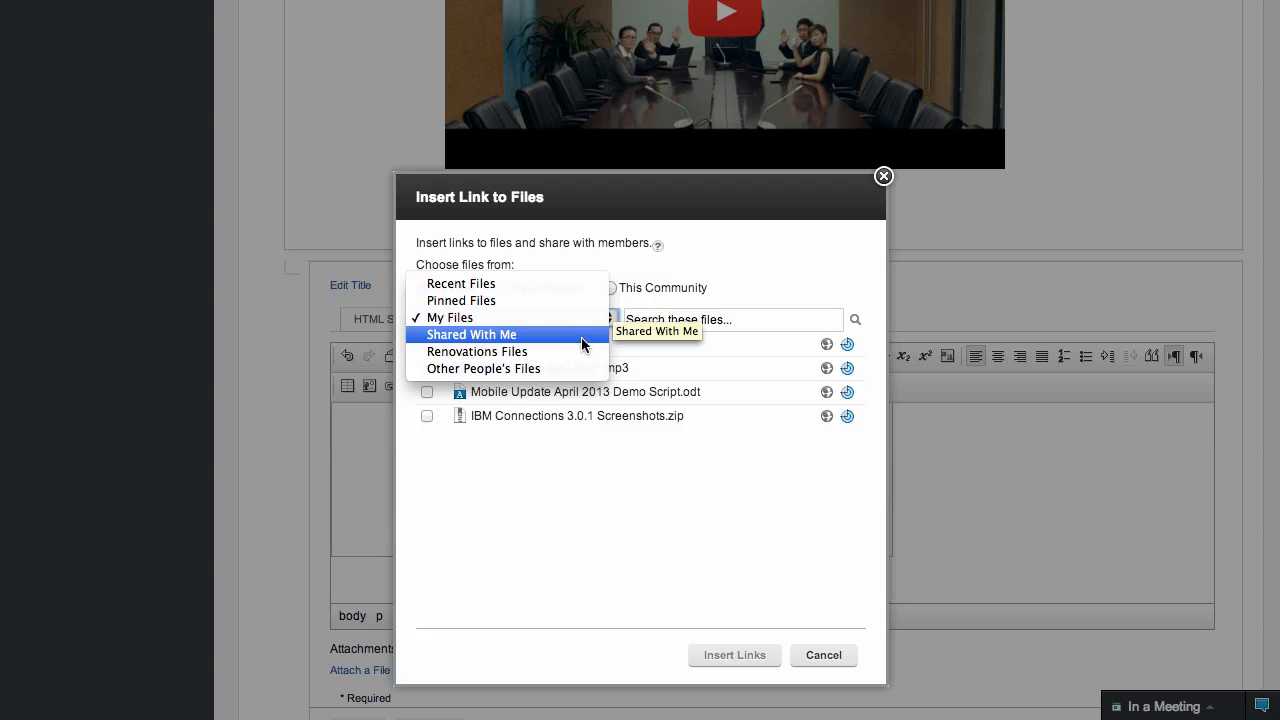
{"action": "mouse_move", "coordinate": [477, 351]}
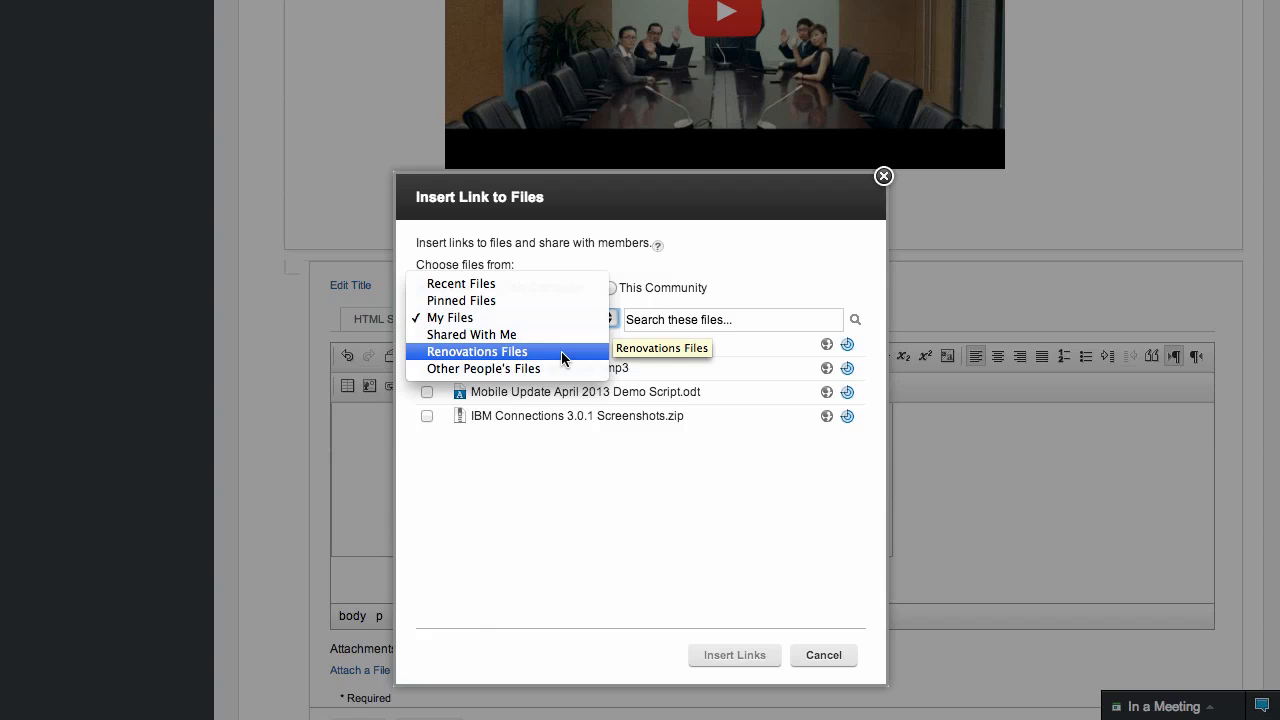
{"action": "mouse_move", "coordinate": [615, 298]}
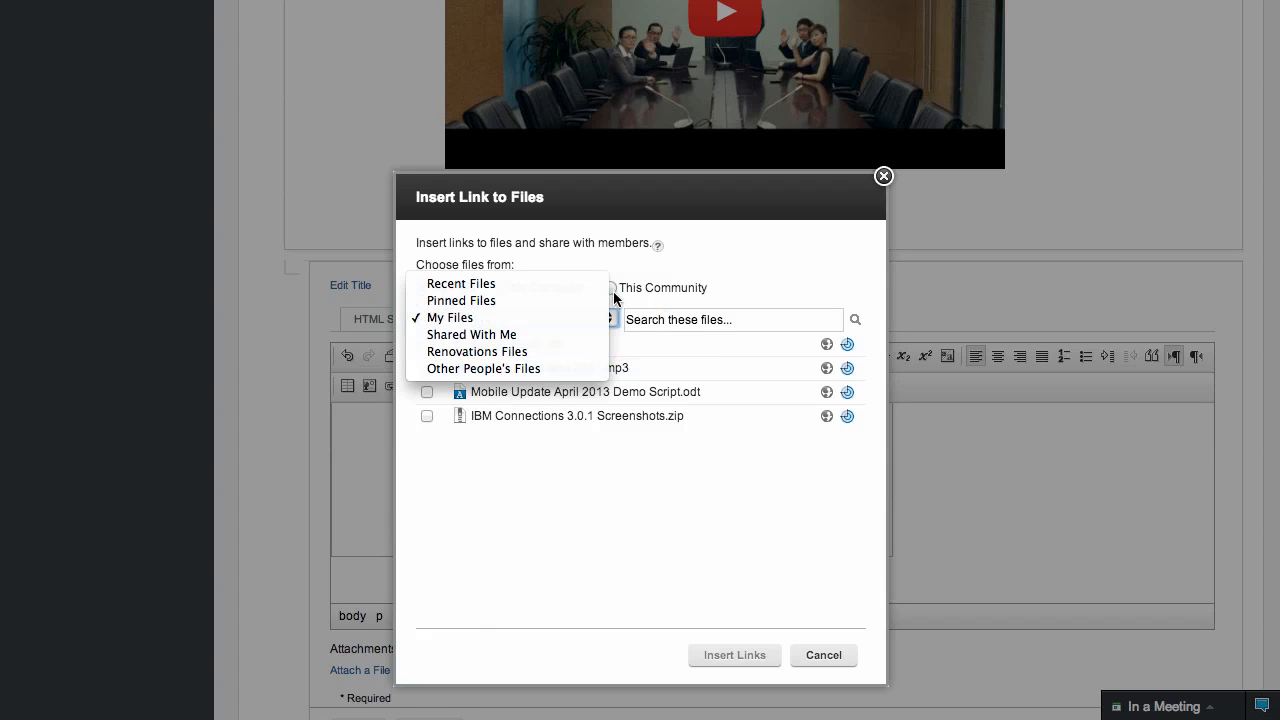
{"action": "left_click", "coordinate": [610, 288]}
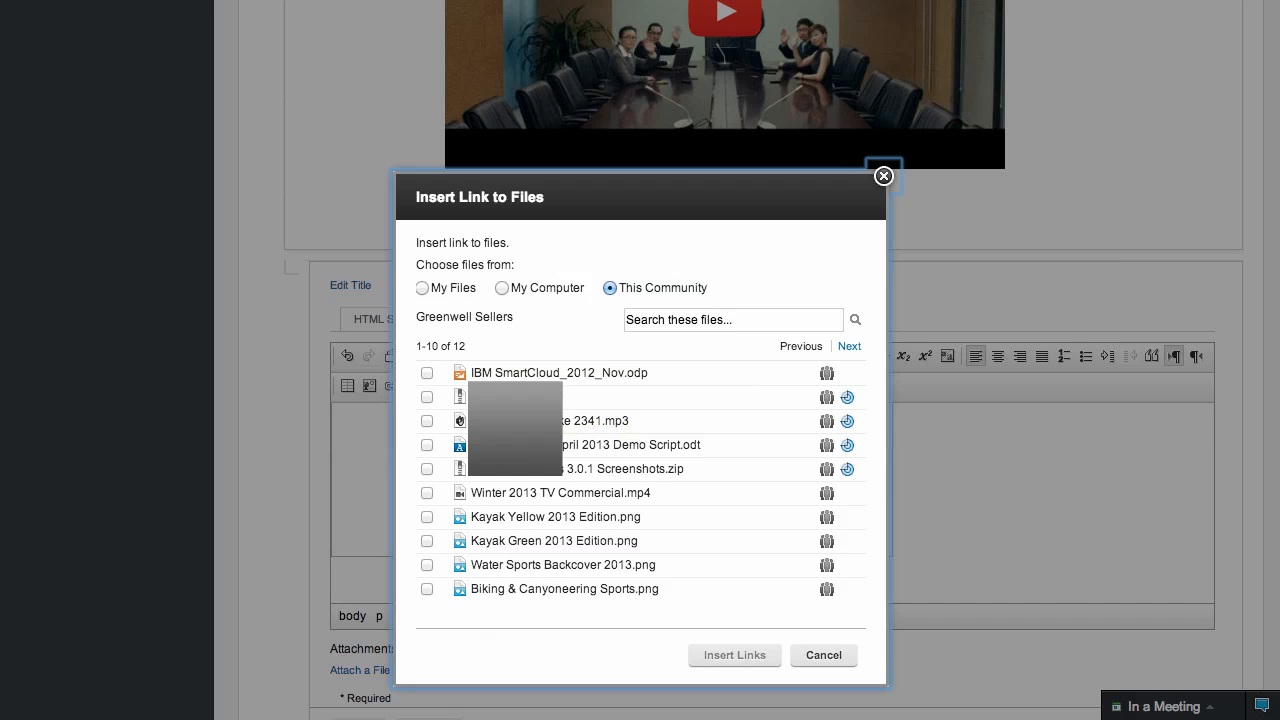
{"action": "left_click", "coordinate": [427, 469]}
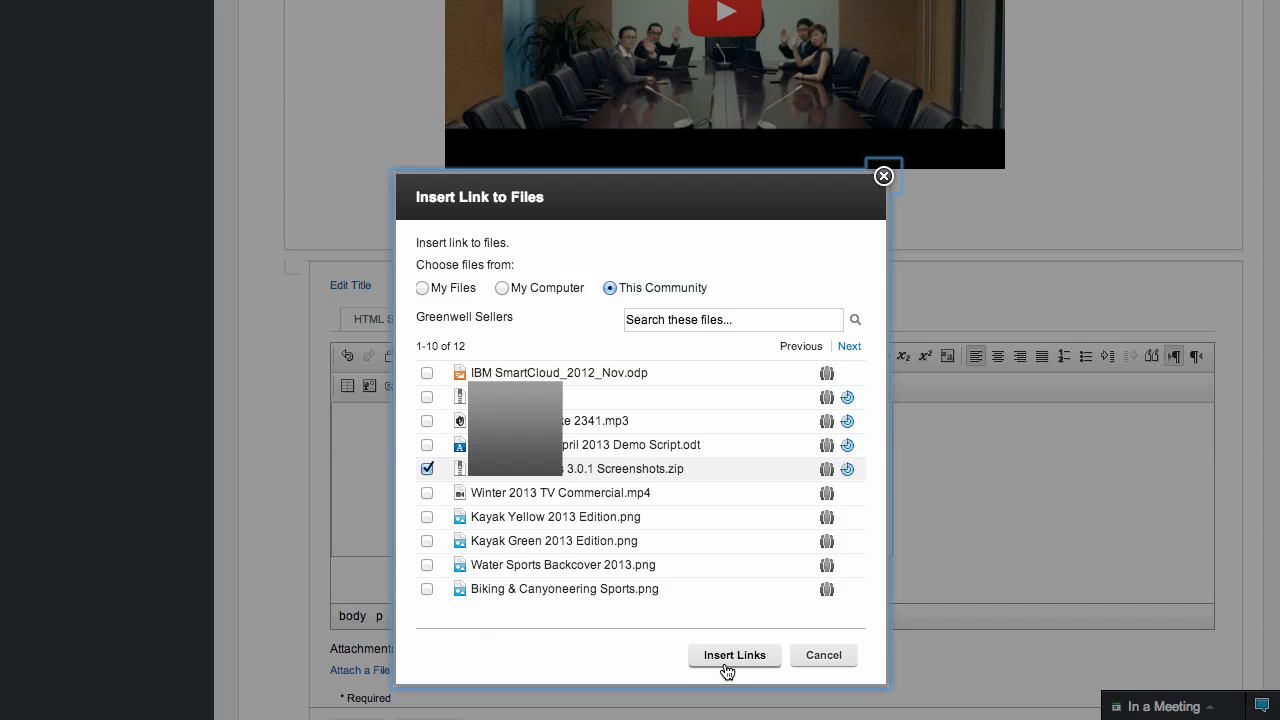
{"action": "left_click", "coordinate": [734, 655]}
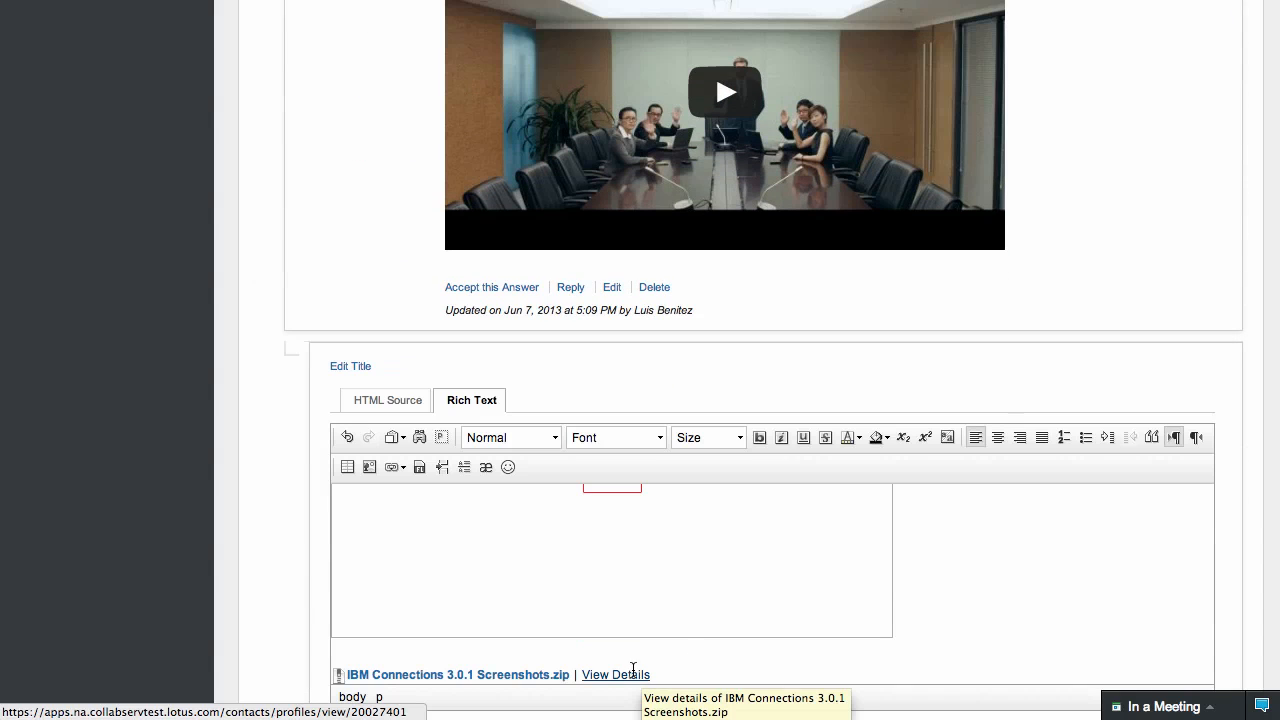
- Save the reply with the video and screenshots link, then open Advanced Search
{"action": "scroll", "scroll_direction": "down", "scroll_amount": 3}
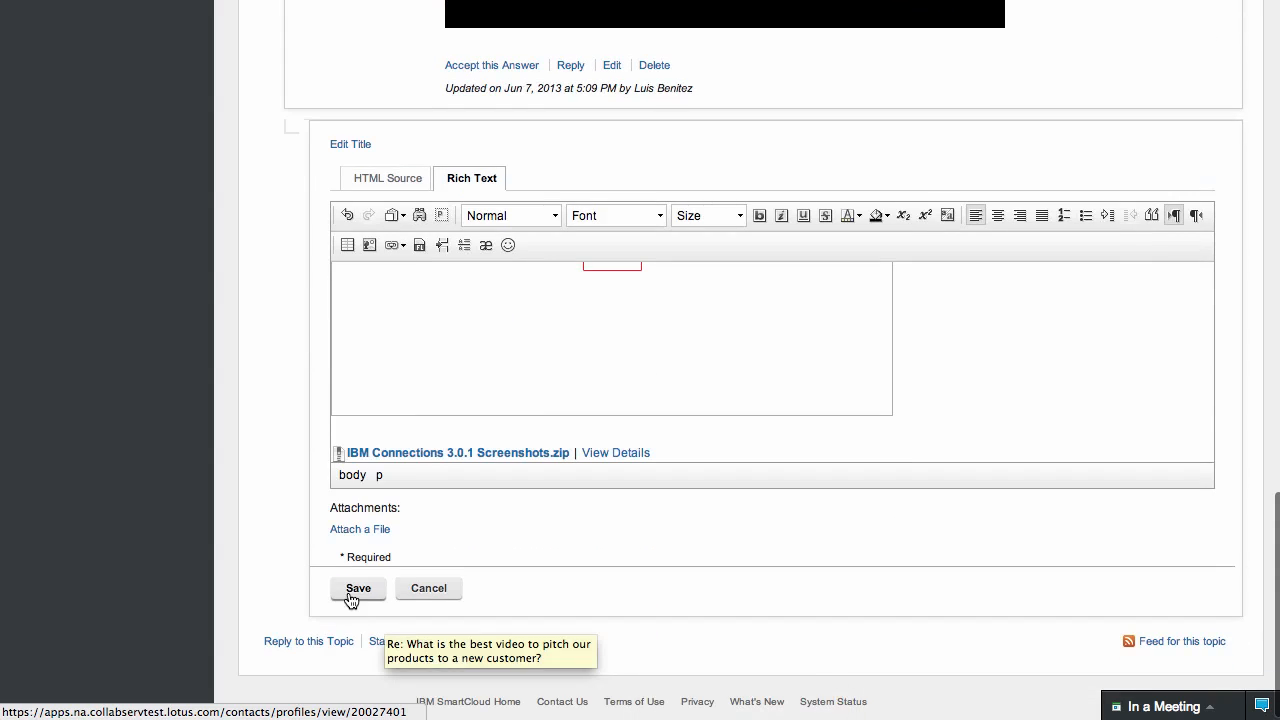
{"action": "left_click", "coordinate": [358, 588]}
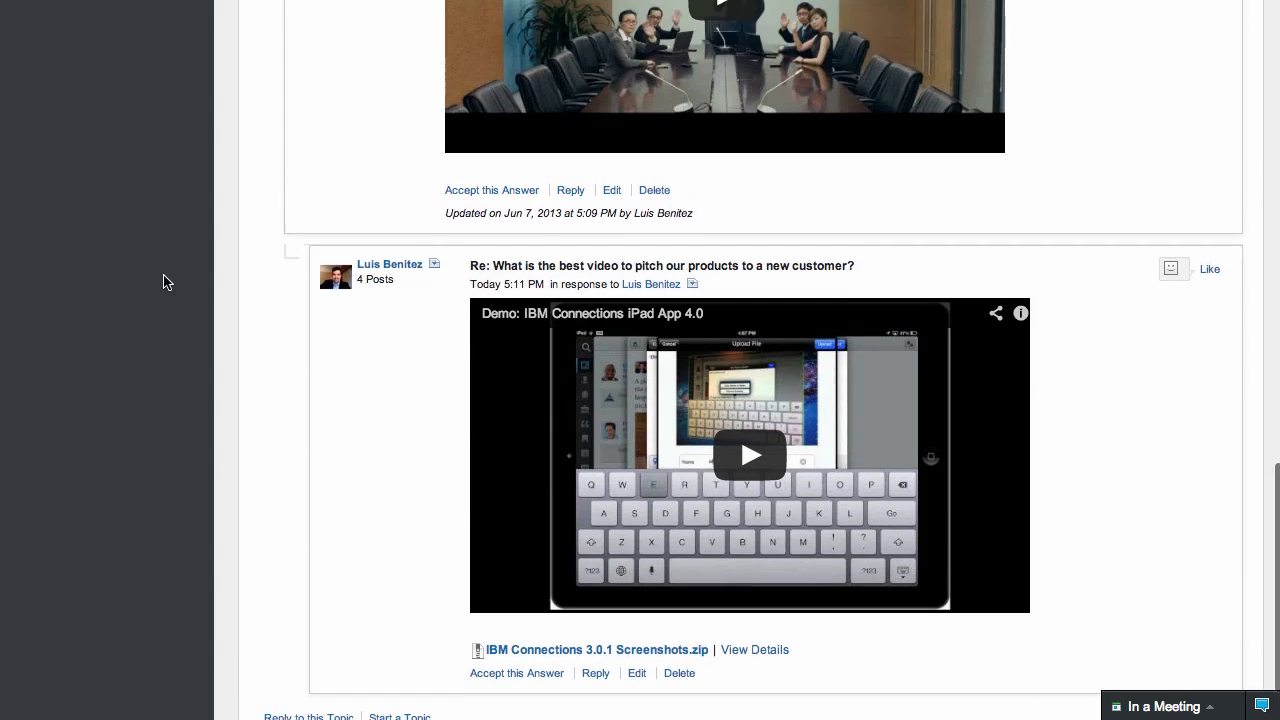
{"action": "scroll", "scroll_direction": "up", "scroll_amount": 3}
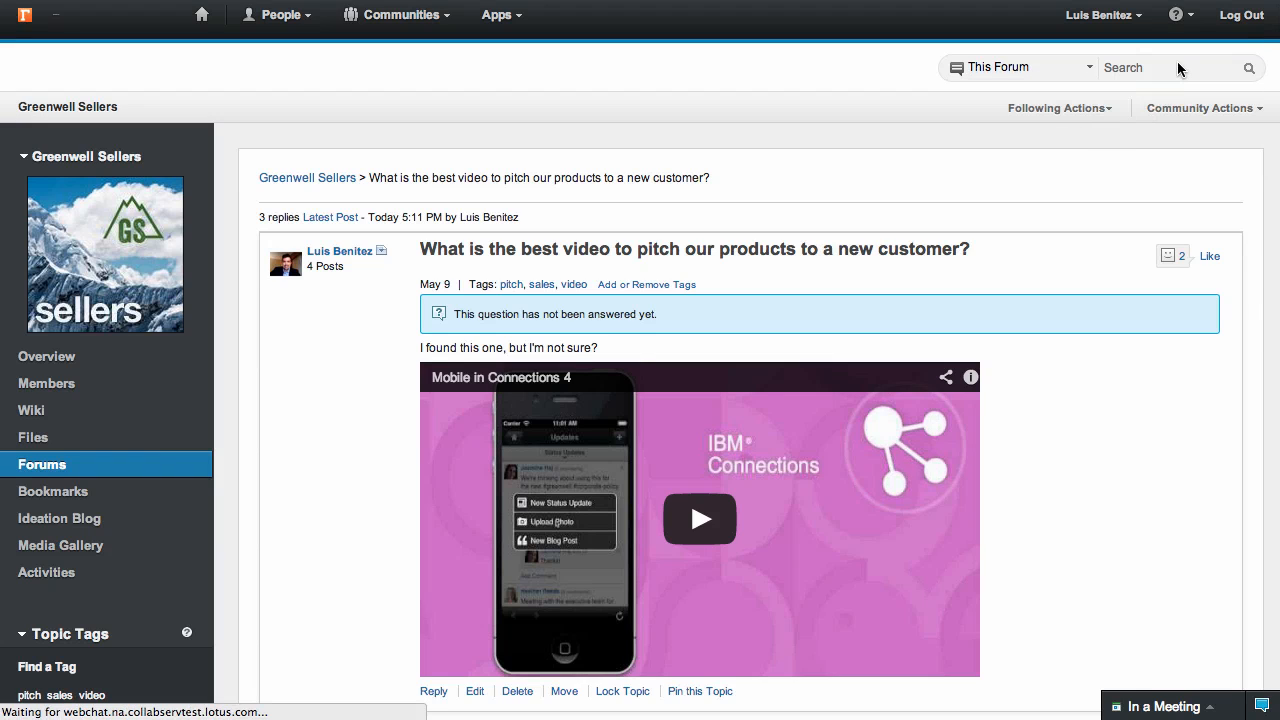
{"action": "left_click", "coordinate": [1249, 67]}
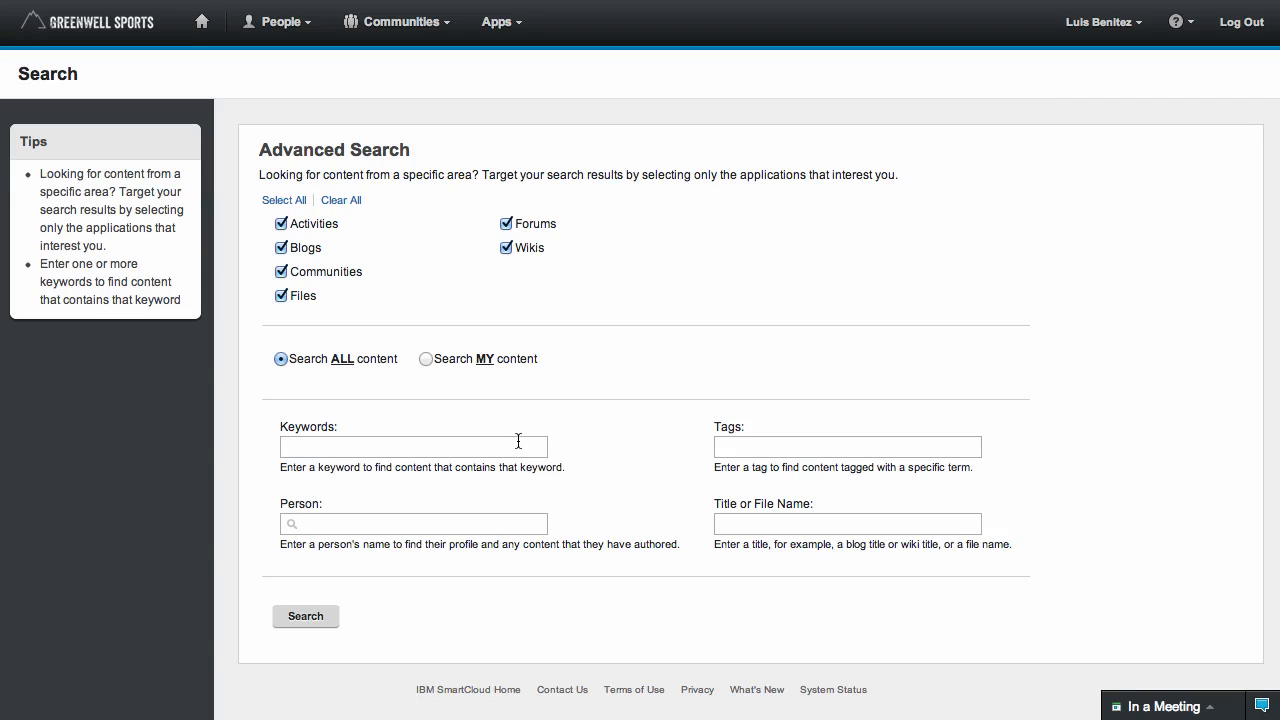
{"action": "mouse_move", "coordinate": [500, 467]}
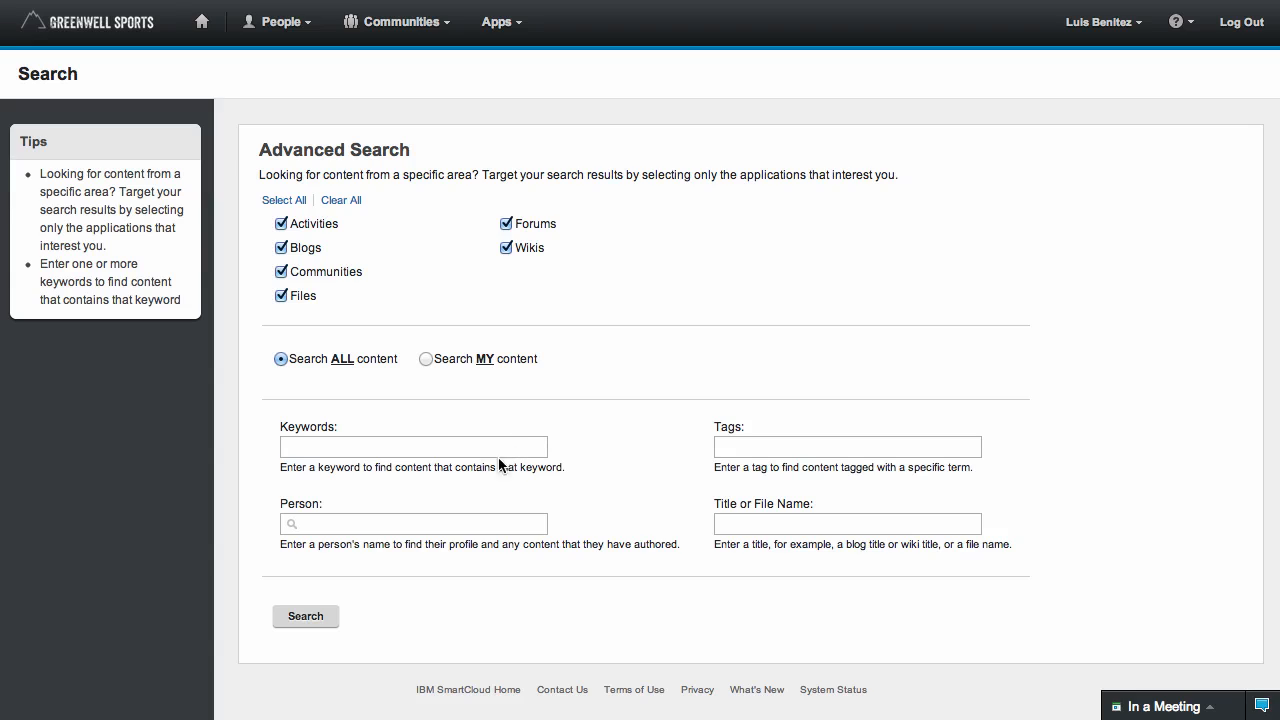
- Run an advanced search across all applications for the keyword 'social'
{"action": "type", "text": "socia"}
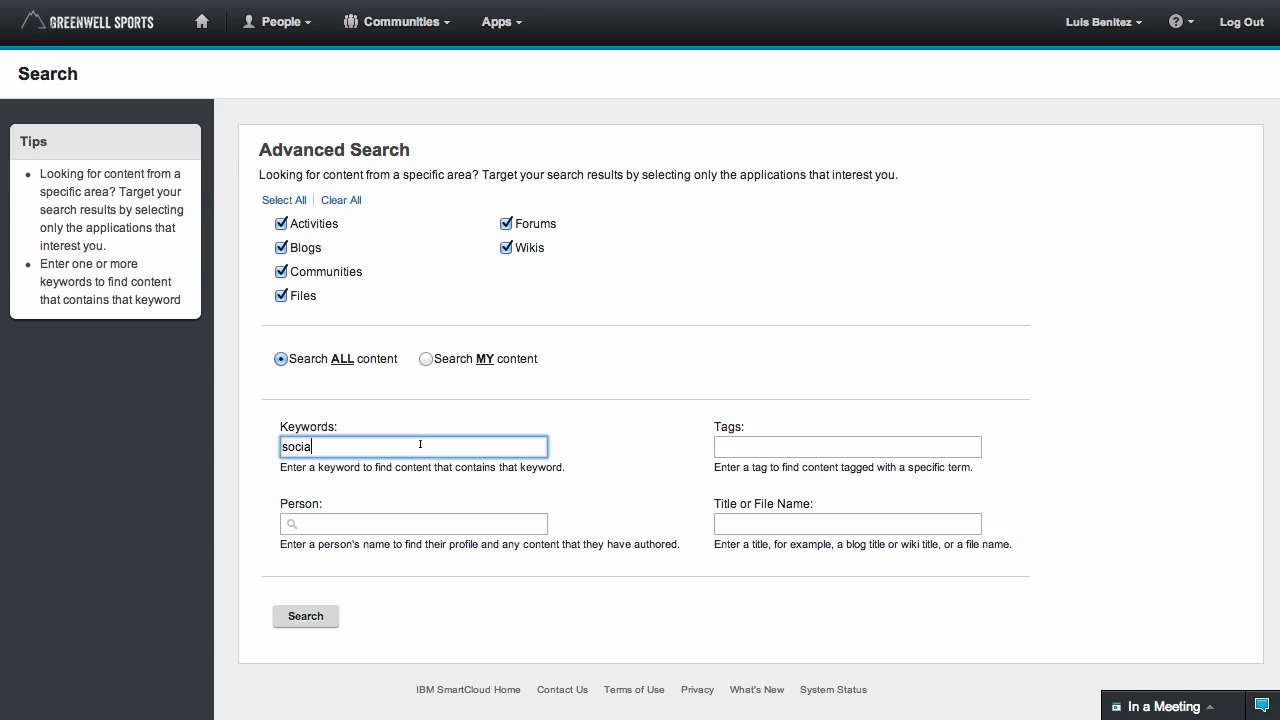
{"action": "left_click", "coordinate": [305, 615]}
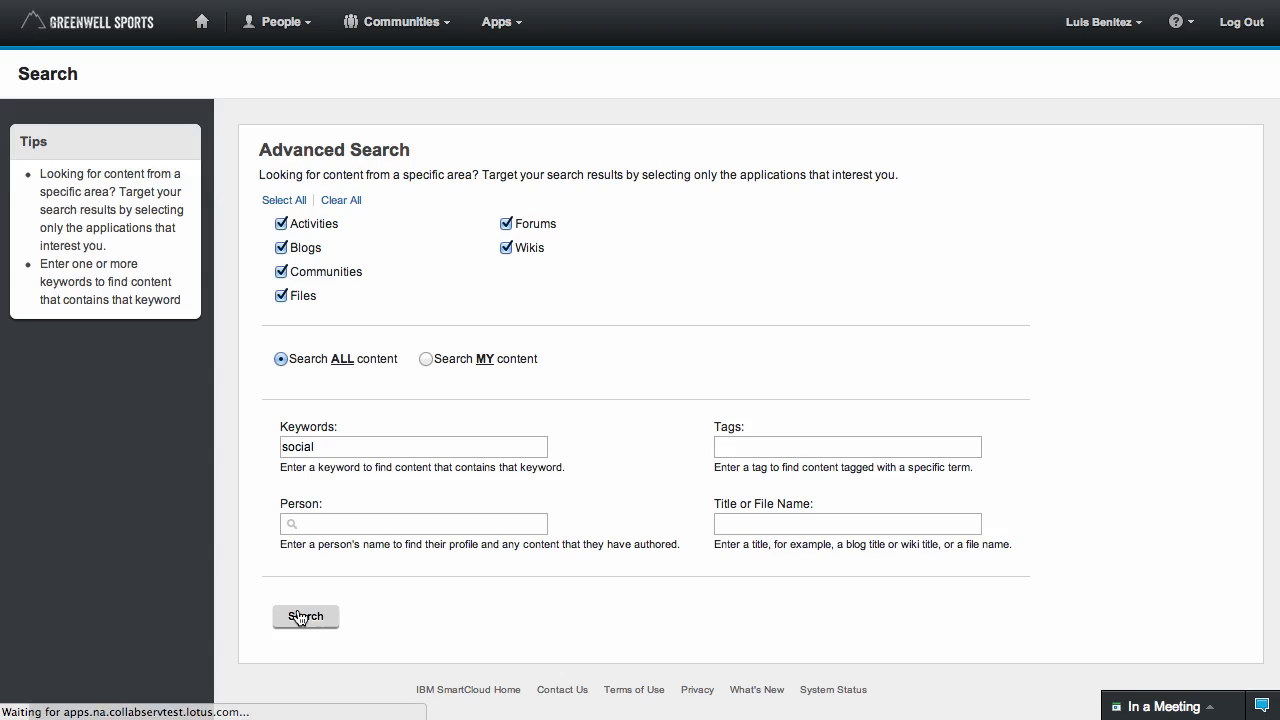
{"action": "left_click", "coordinate": [305, 616]}
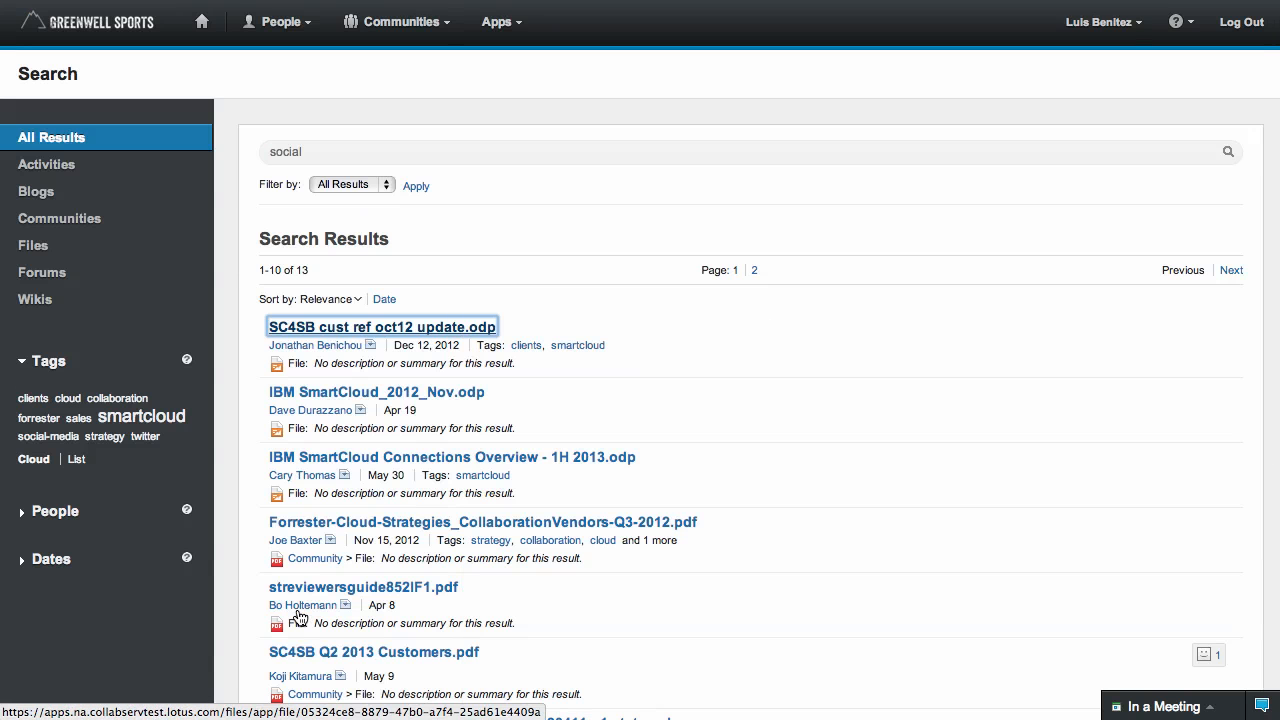
{"action": "mouse_move", "coordinate": [76, 459]}
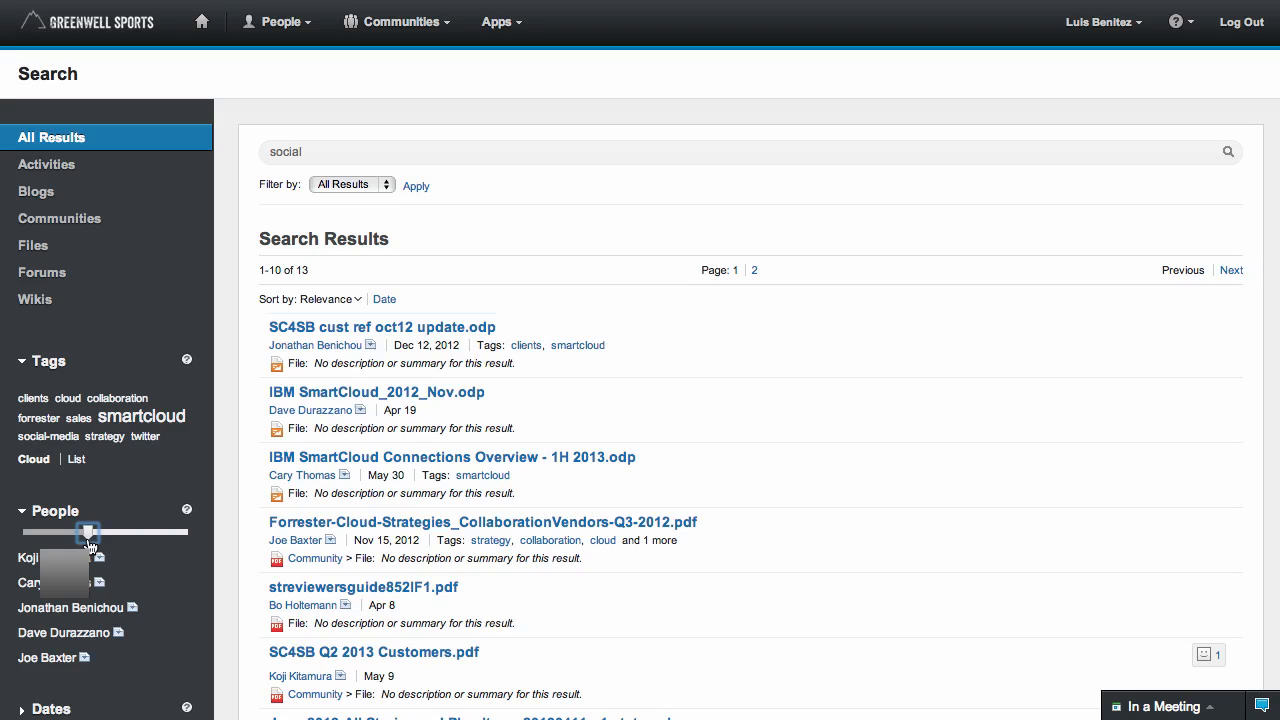
{"action": "mouse_move", "coordinate": [142, 416]}
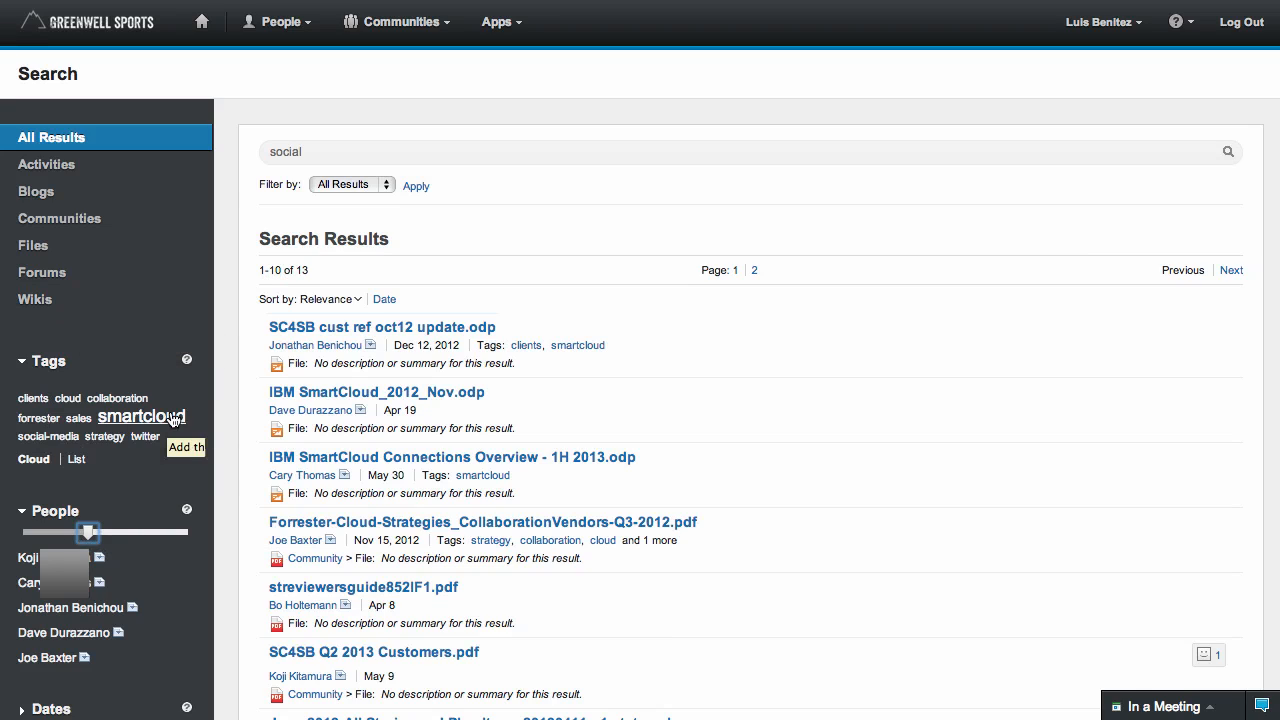
{"action": "mouse_move", "coordinate": [140, 415]}
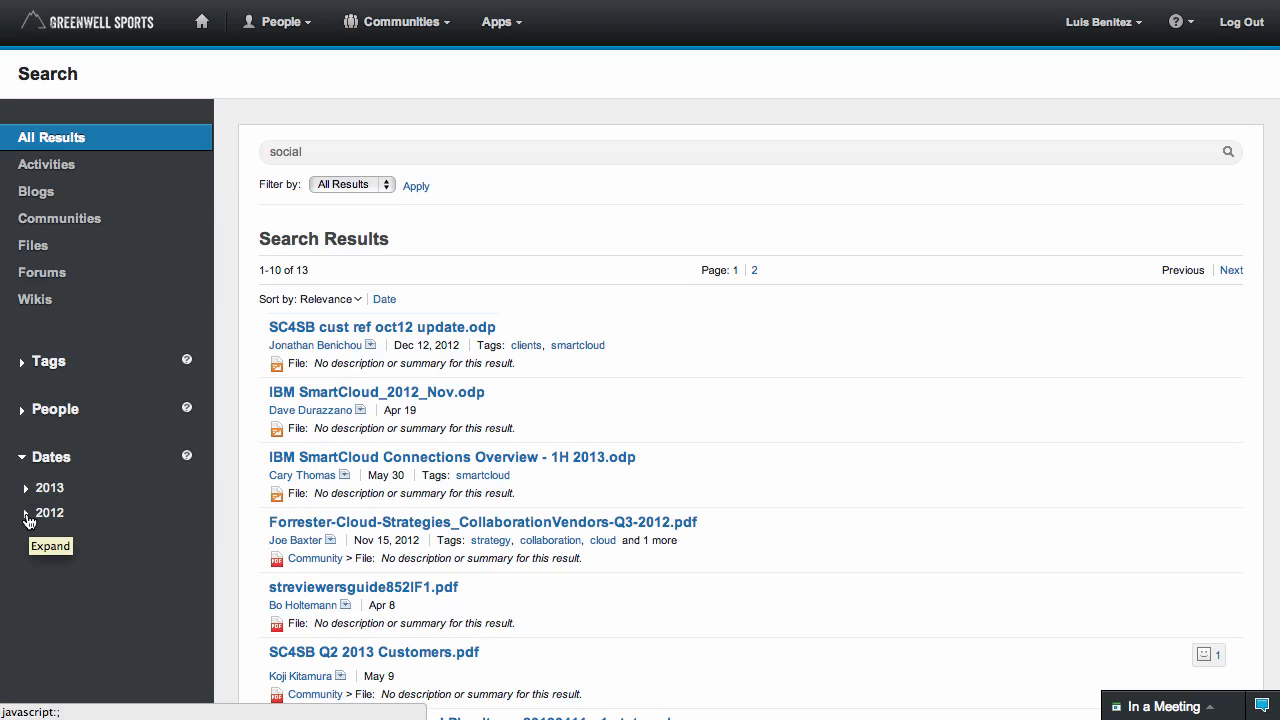
- Expand the 2012 date filter into months and show the Apps menu
{"action": "left_click", "coordinate": [26, 513]}
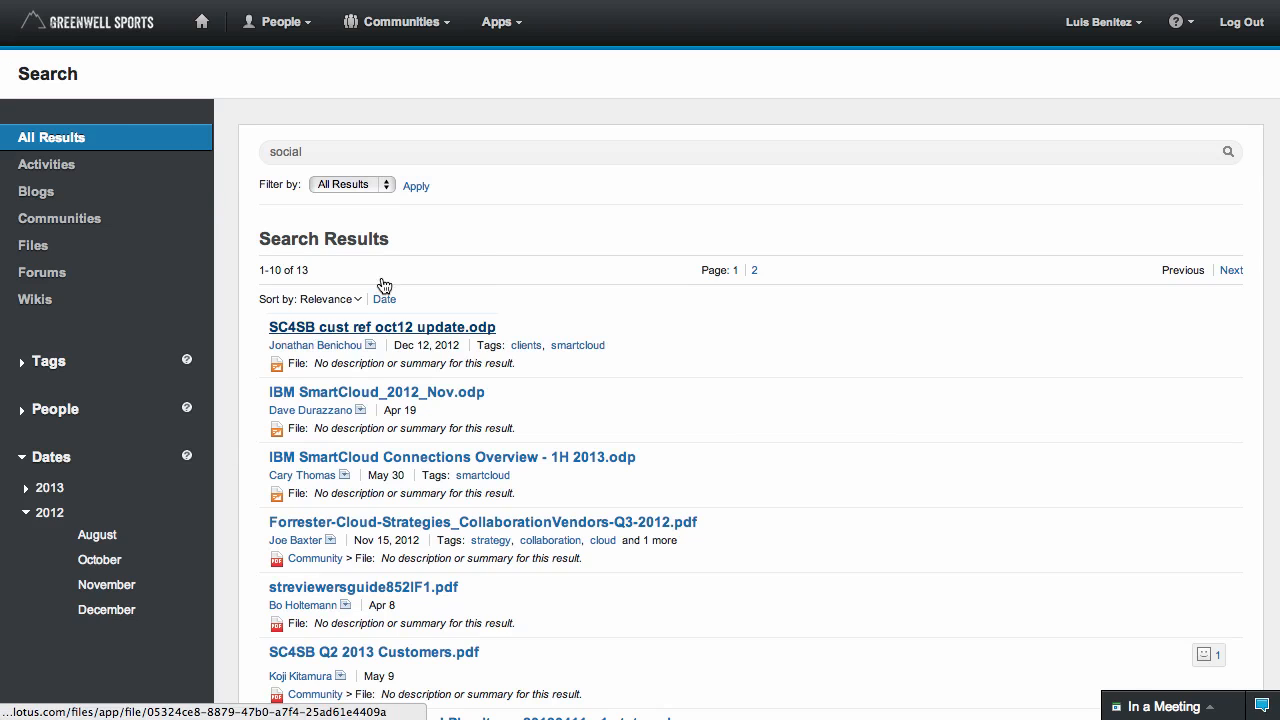
{"action": "mouse_move", "coordinate": [508, 58]}
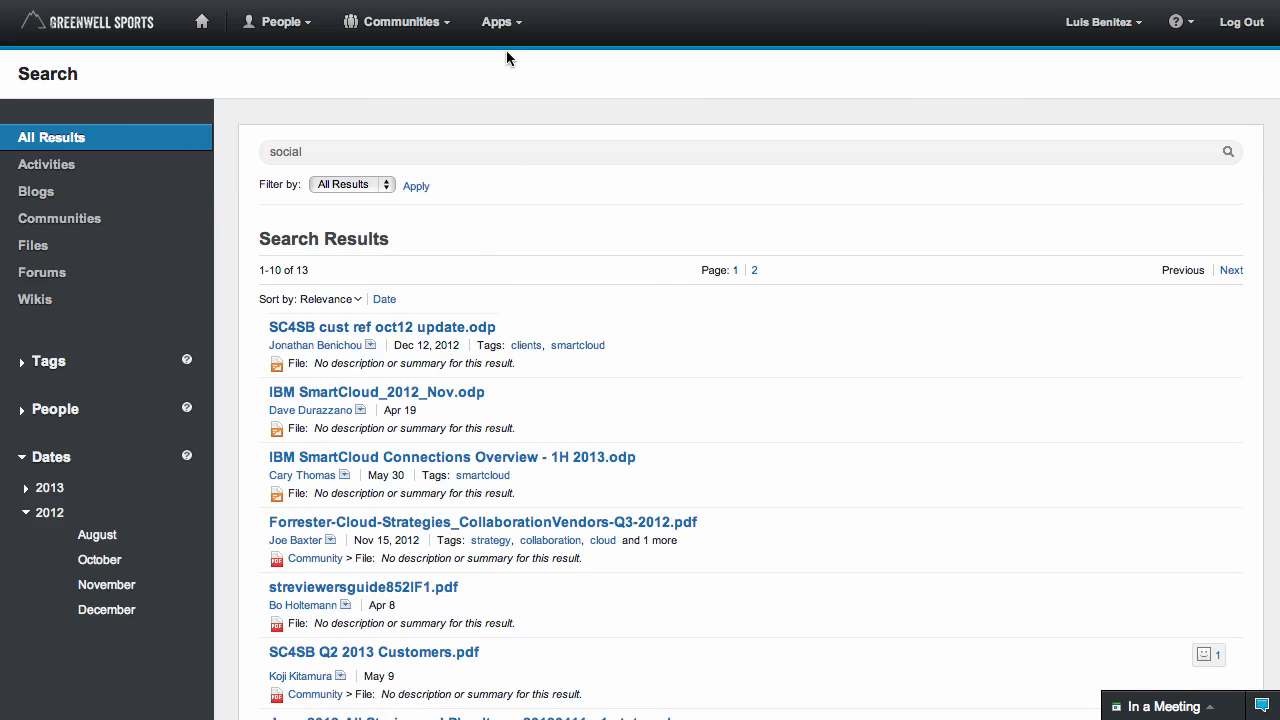
{"action": "left_click", "coordinate": [501, 21]}
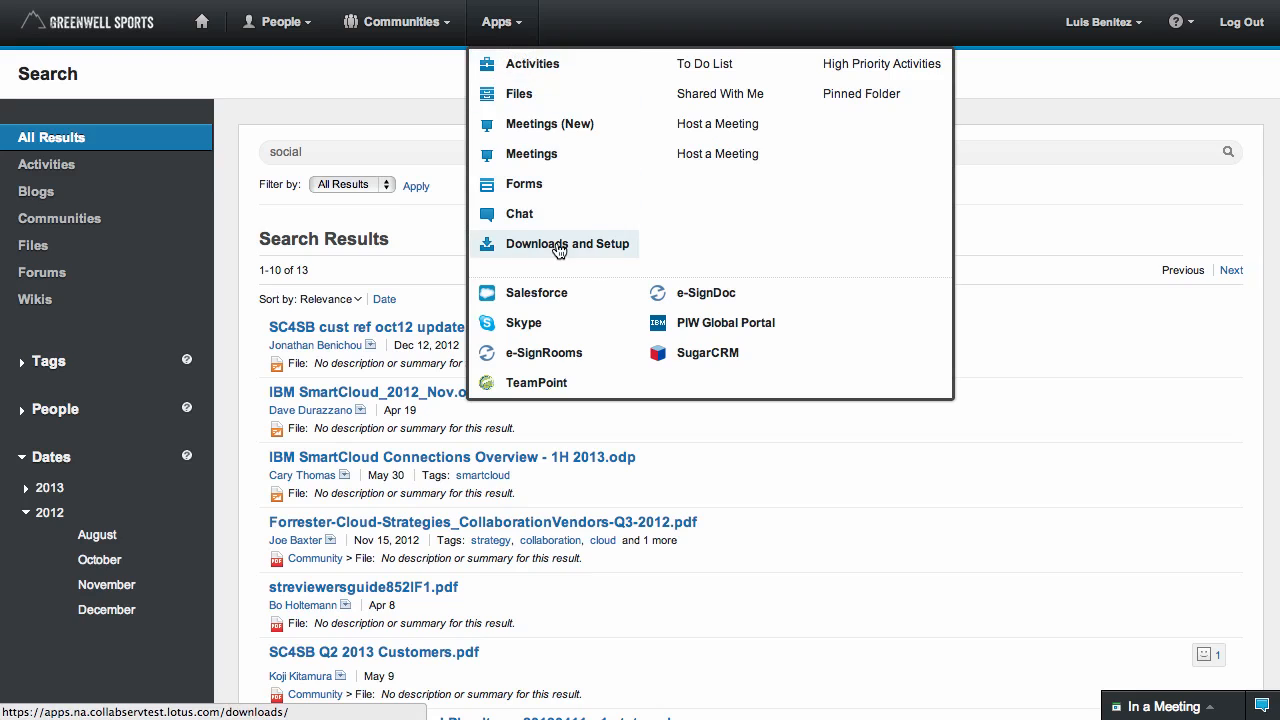